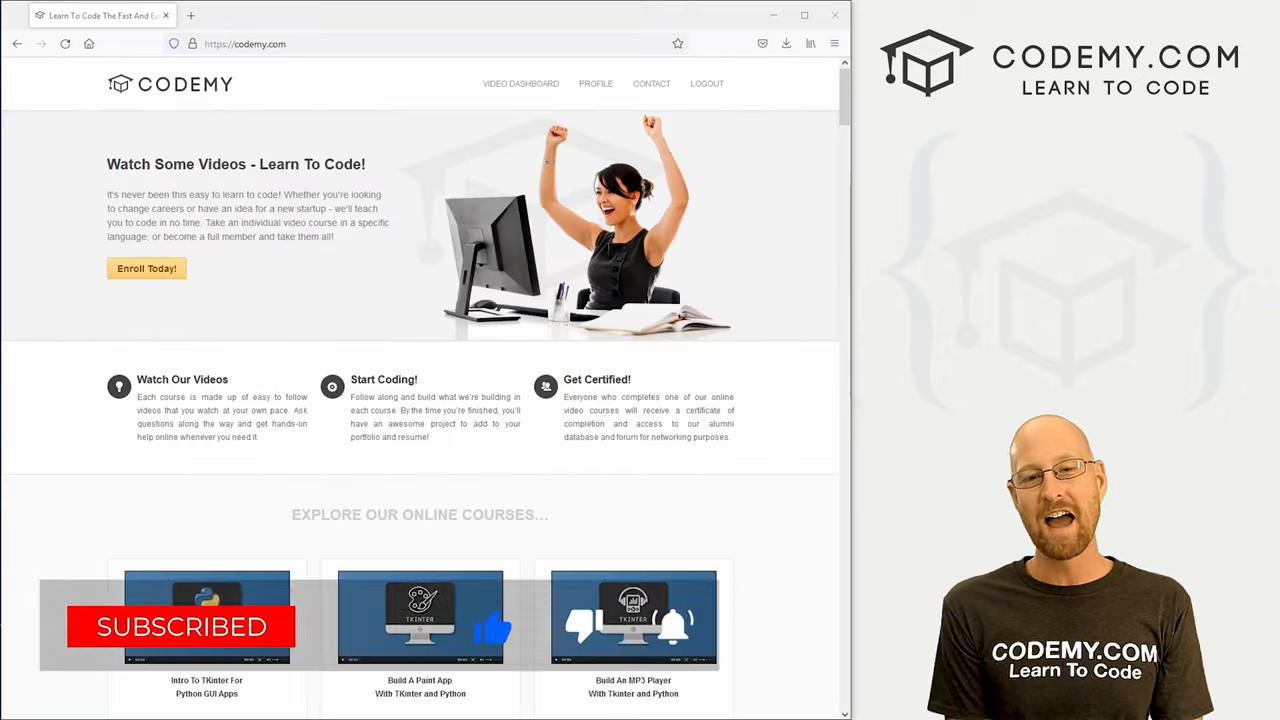
- Scroll through the notebook to reach the Count Distinct Values - Descending cell
scroll(down, 3)
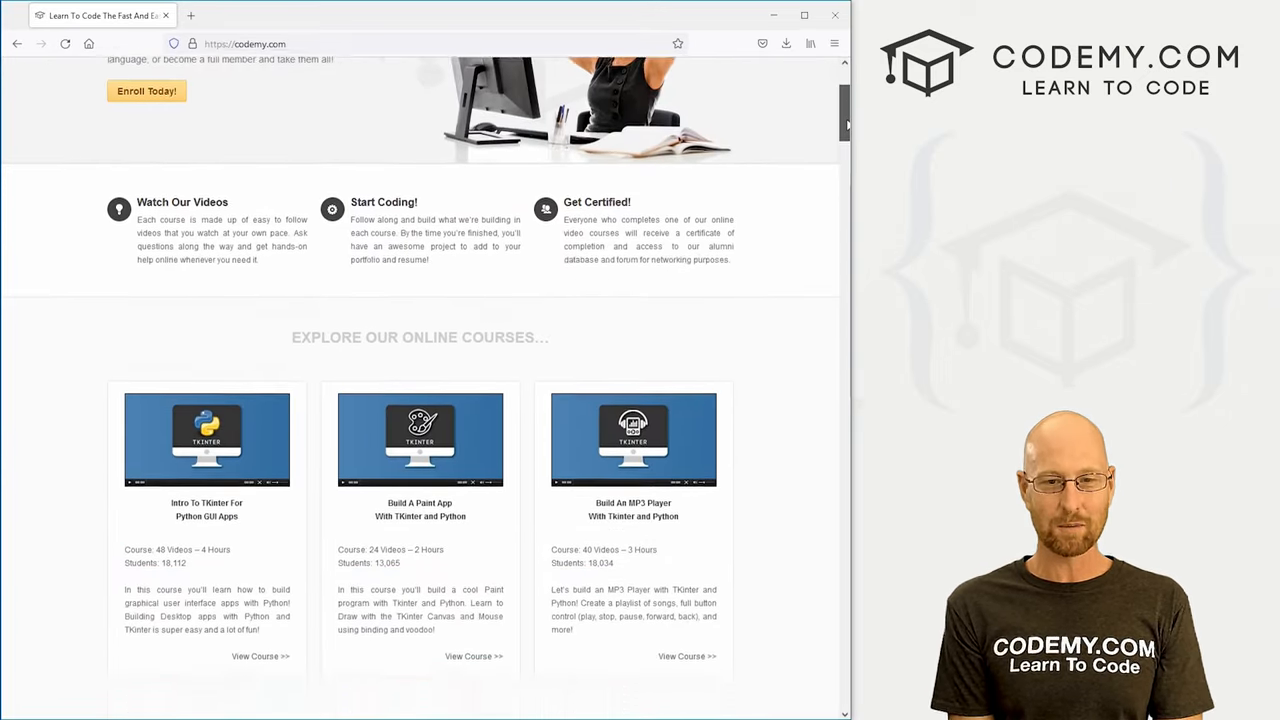
scroll(down, 3)
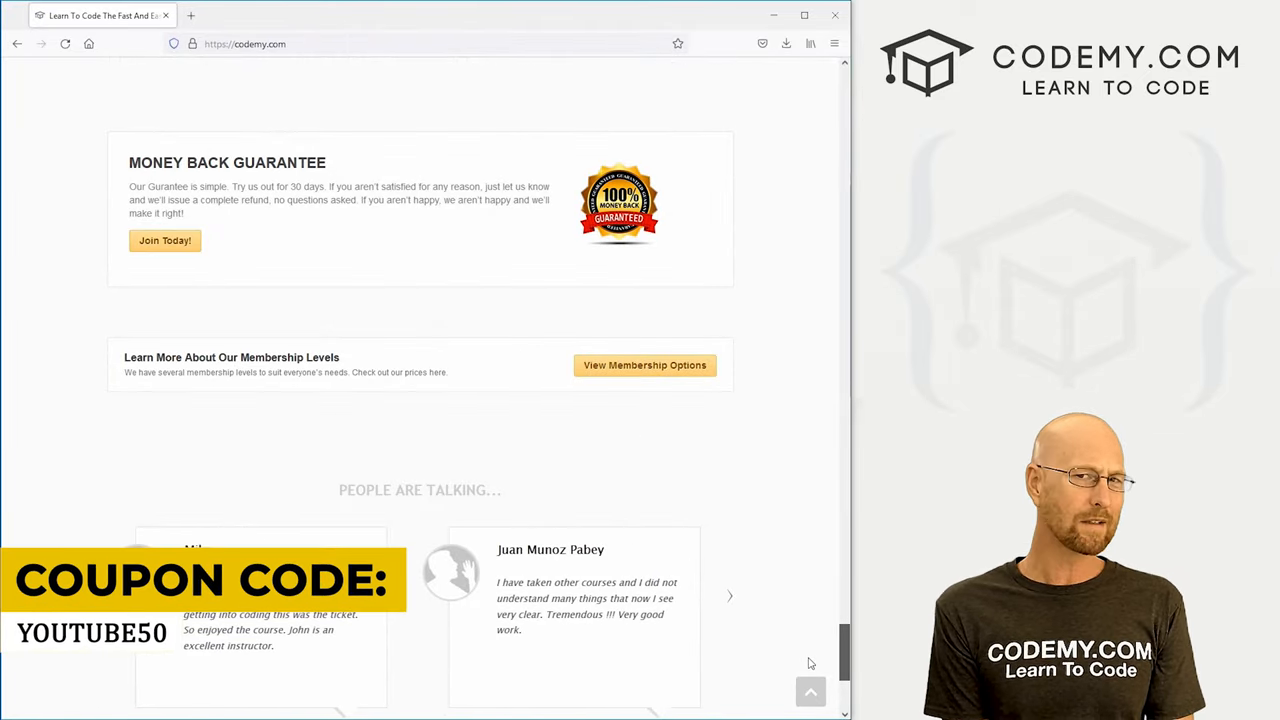
click(90, 16)
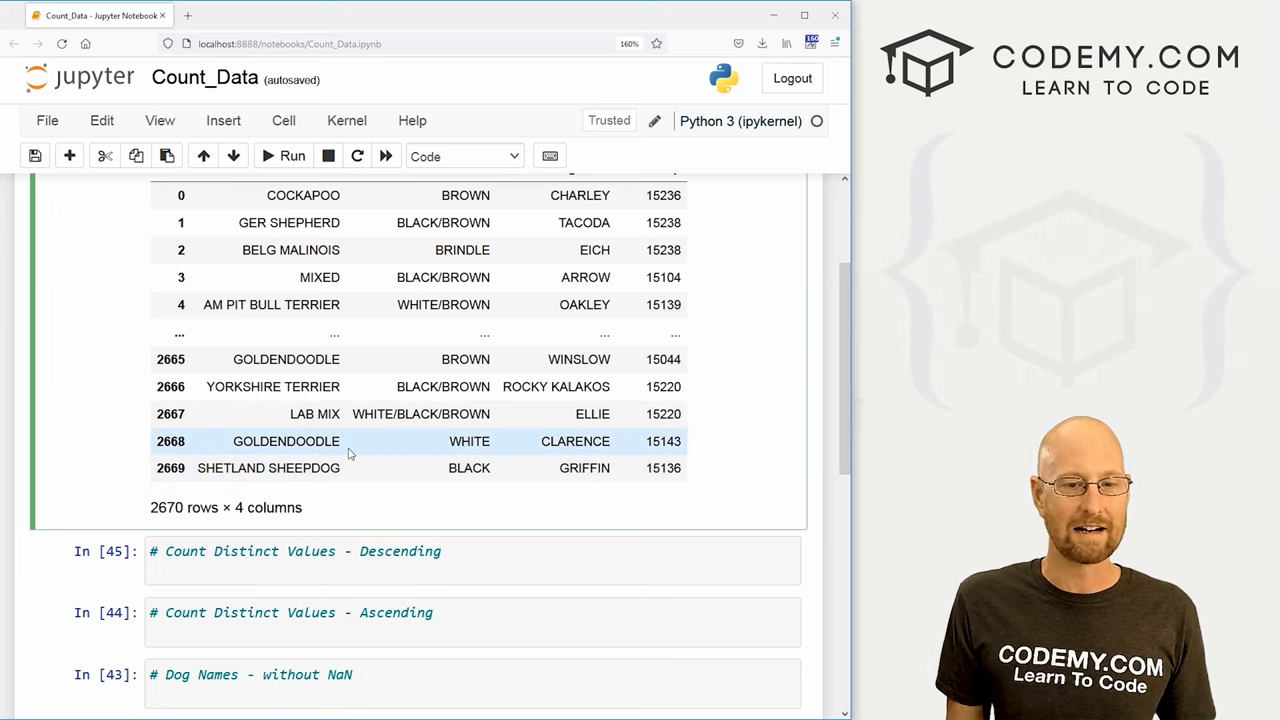
scroll(down, 3)
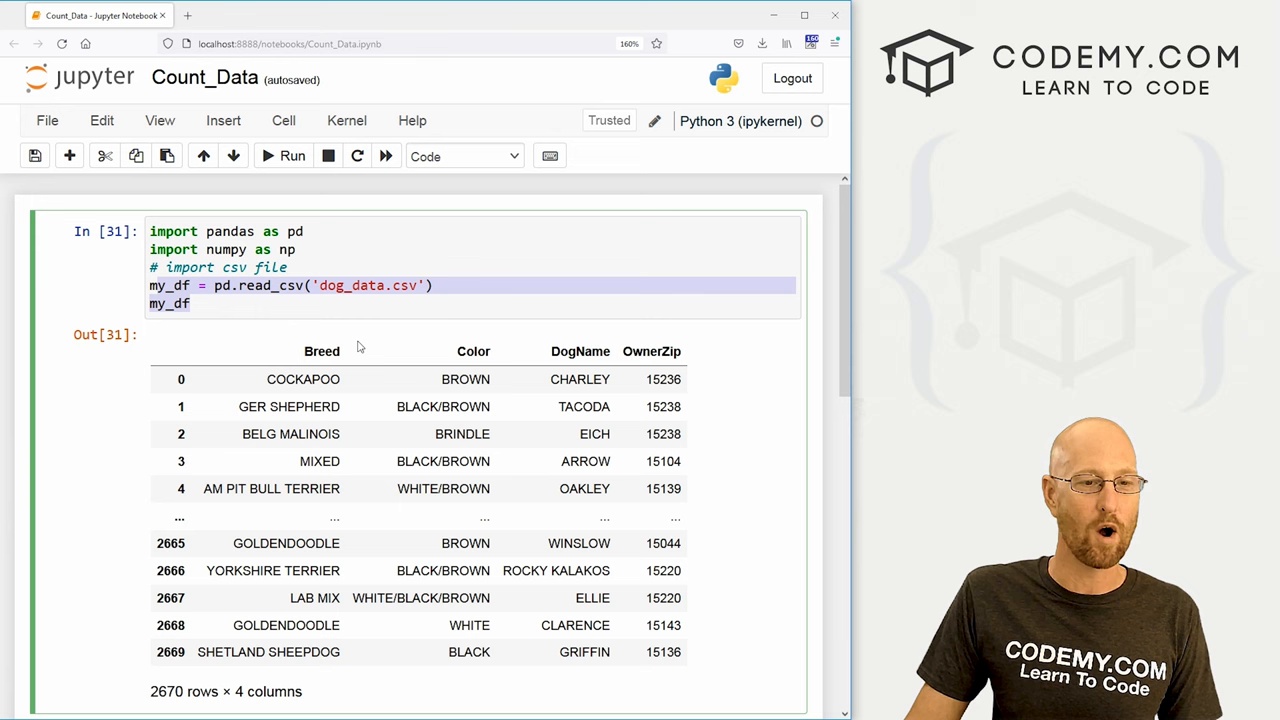
scroll(down, 3)
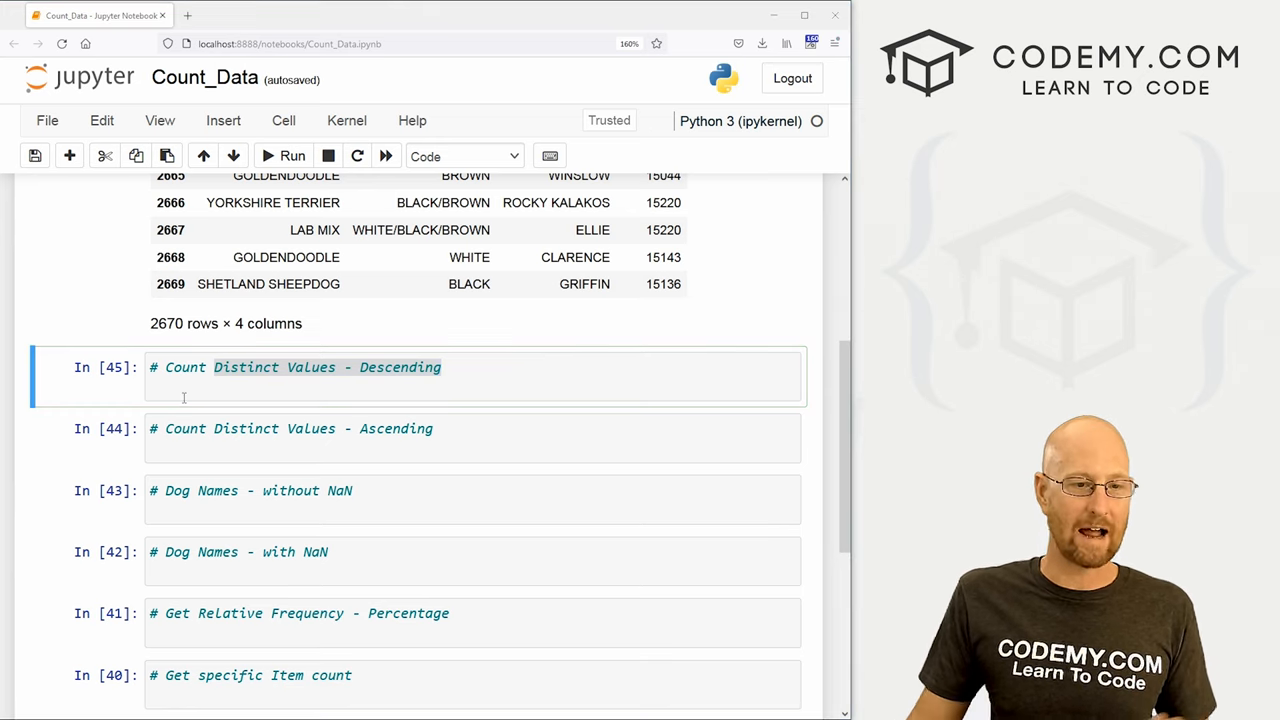
- Run my_df['Color'].value_counts() to list Color counts descending from BLACK 371
text(my_d)
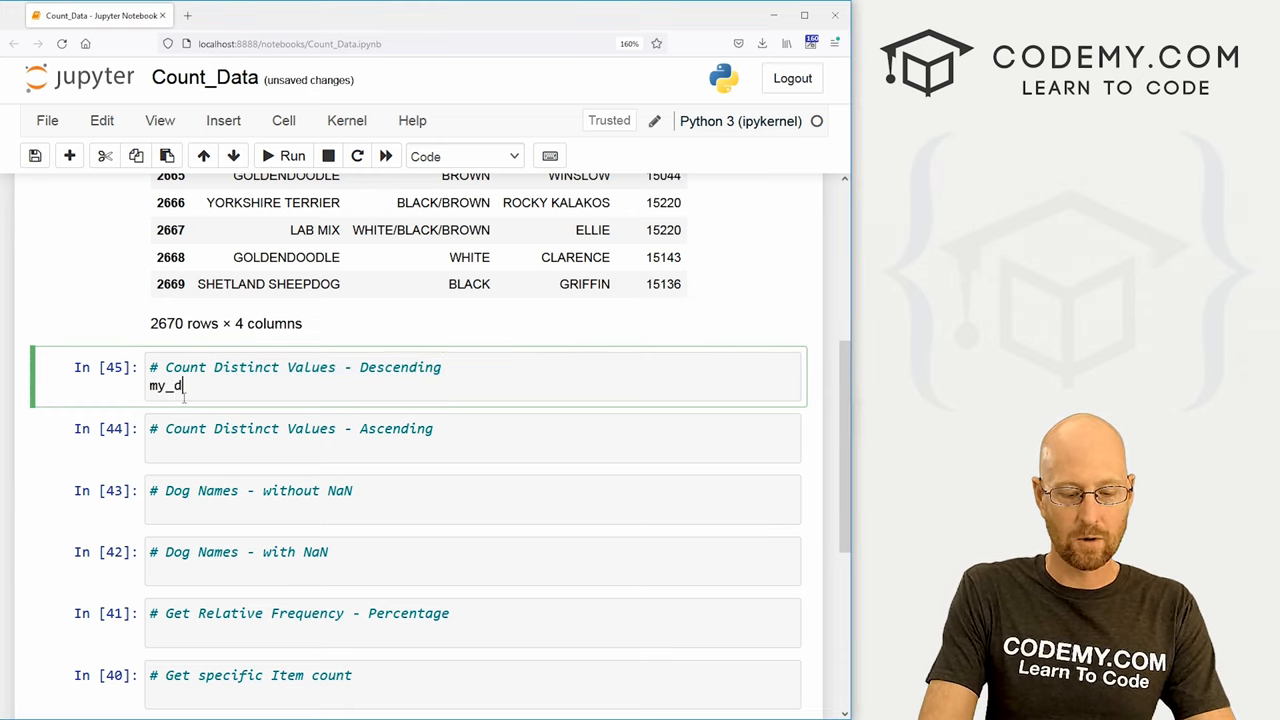
text(f)
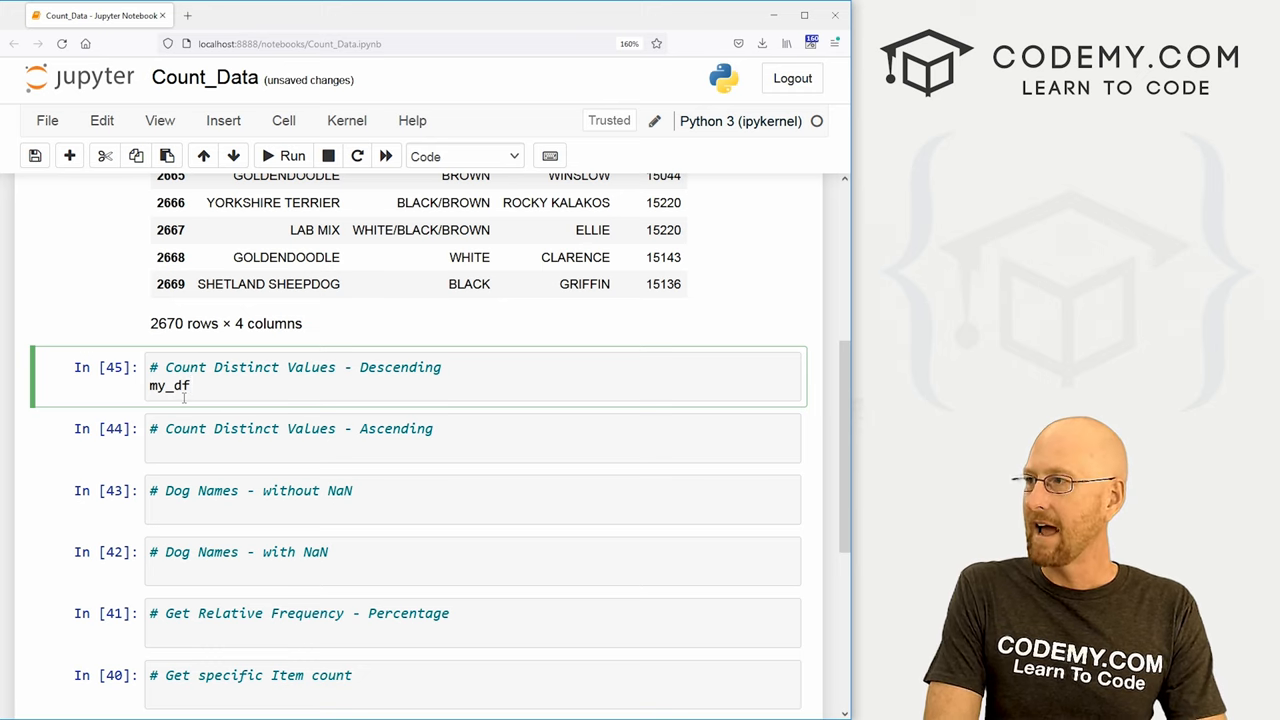
text([])
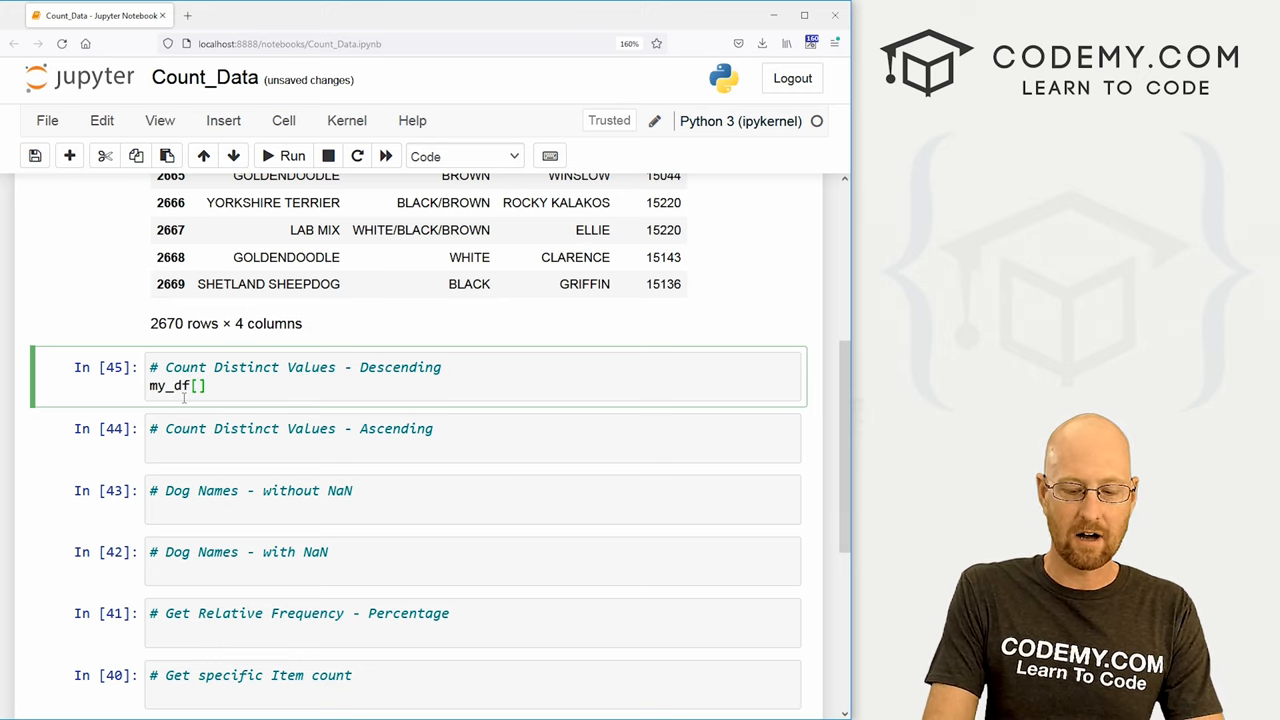
text('Color')
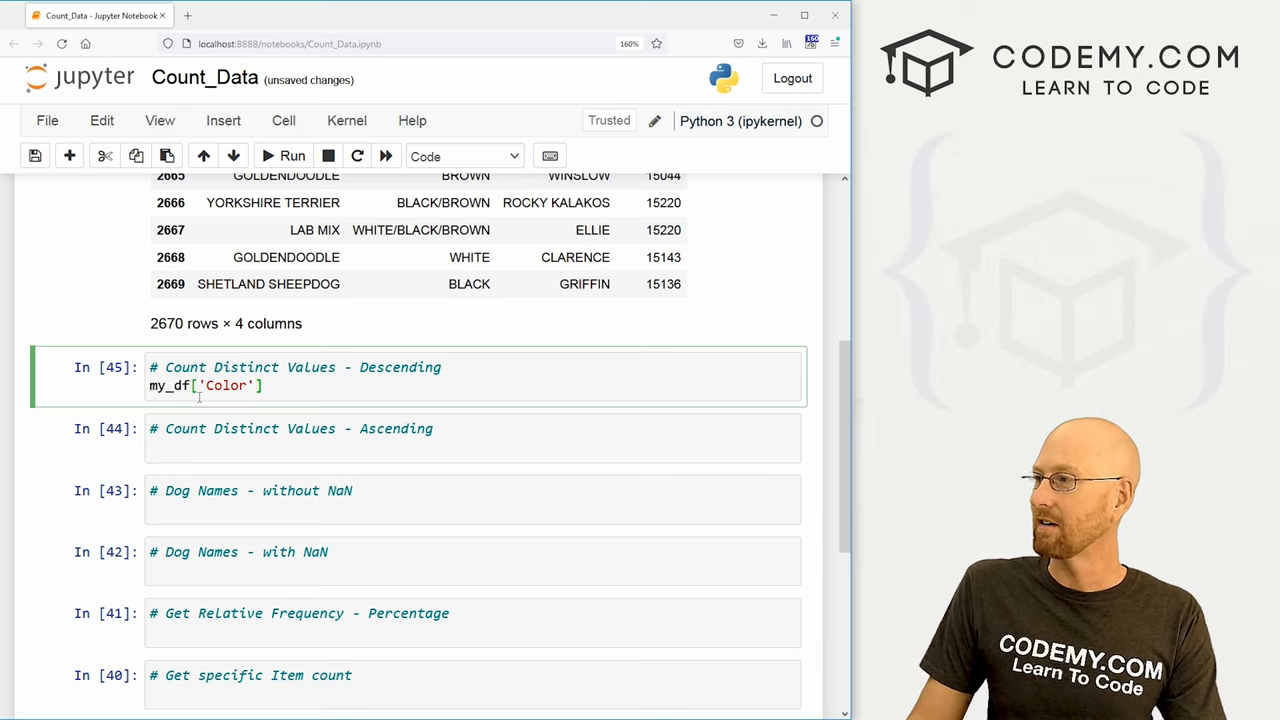
text(.value_))
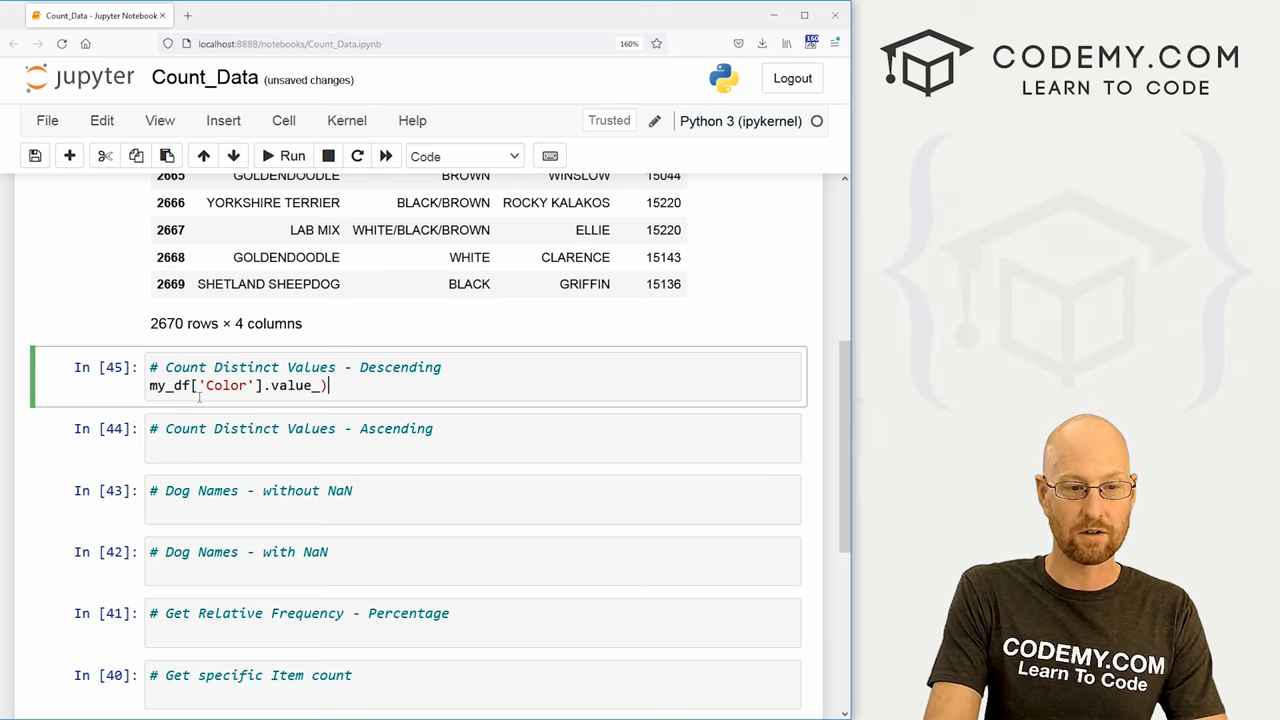
text(counts()
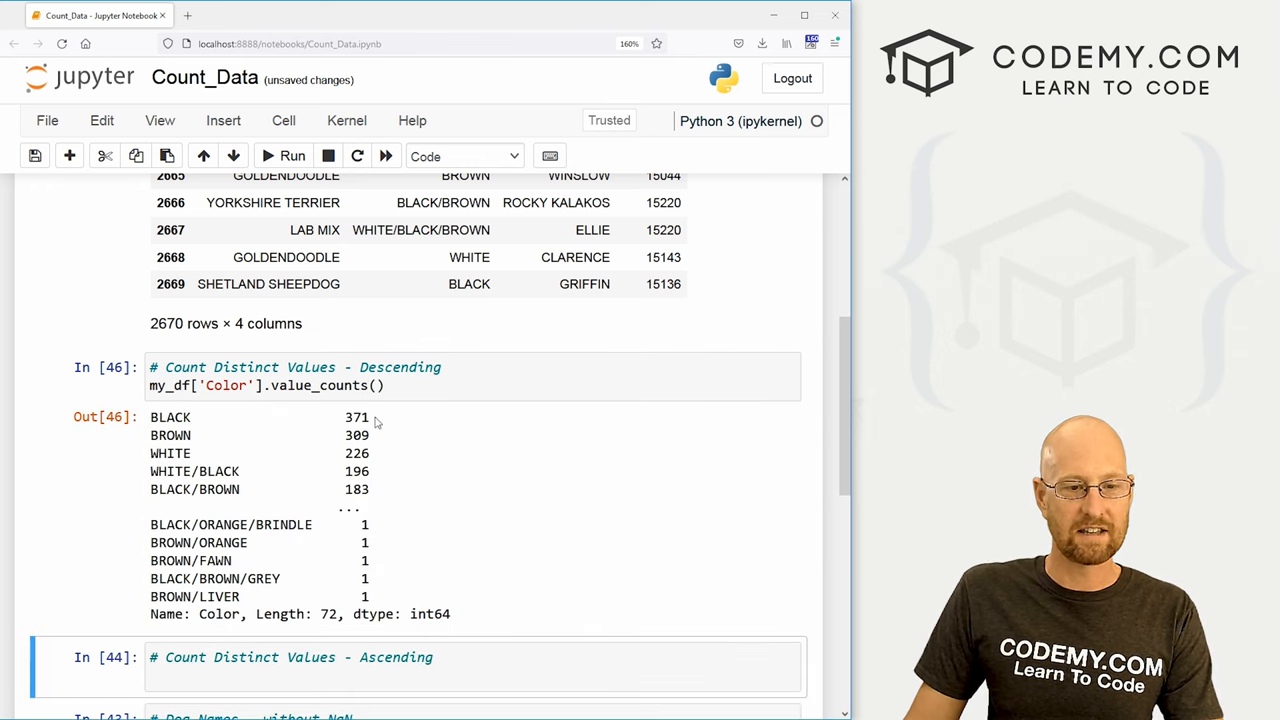
- Point out the count values and the omitted rows in the 72-color output
double_click(170, 418)
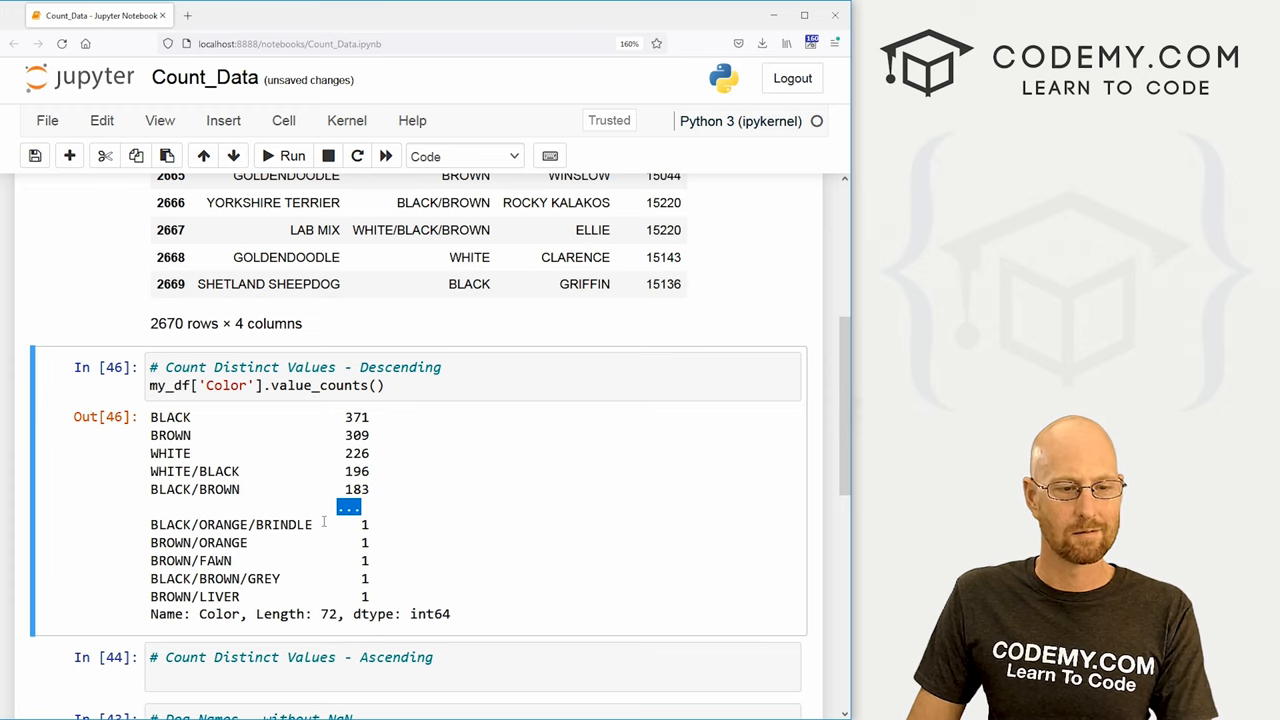
double_click(236, 524)
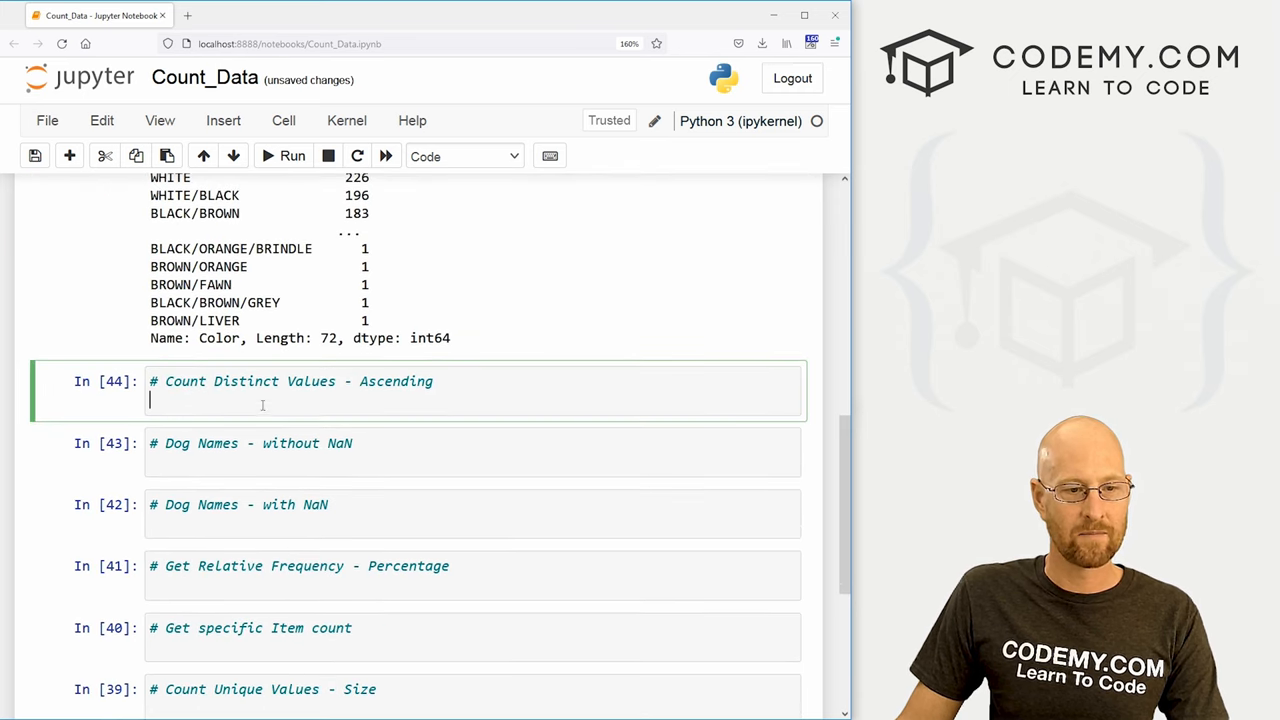
- Run my_df['Color'].value_counts(ascending=True) listing rarest colors up to BLACK 371
text(my_df['Color'].value_counts(ascending=True)
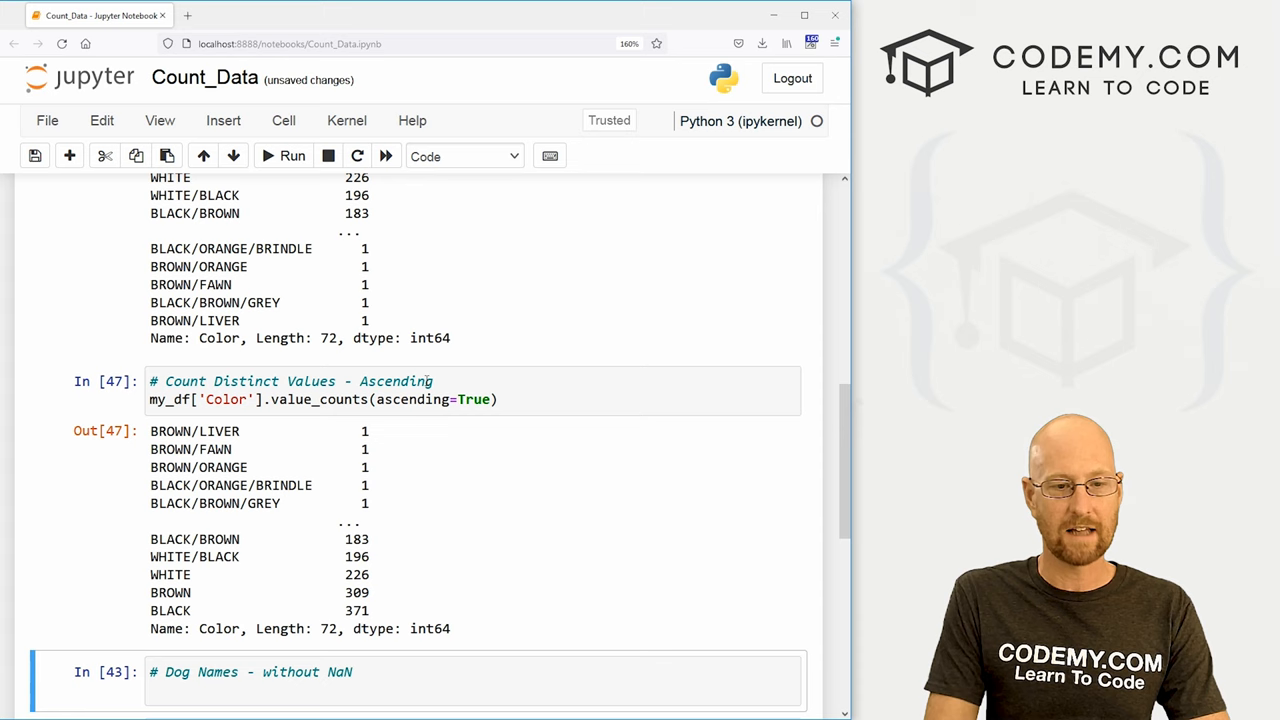
drag(150, 448, 368, 504)
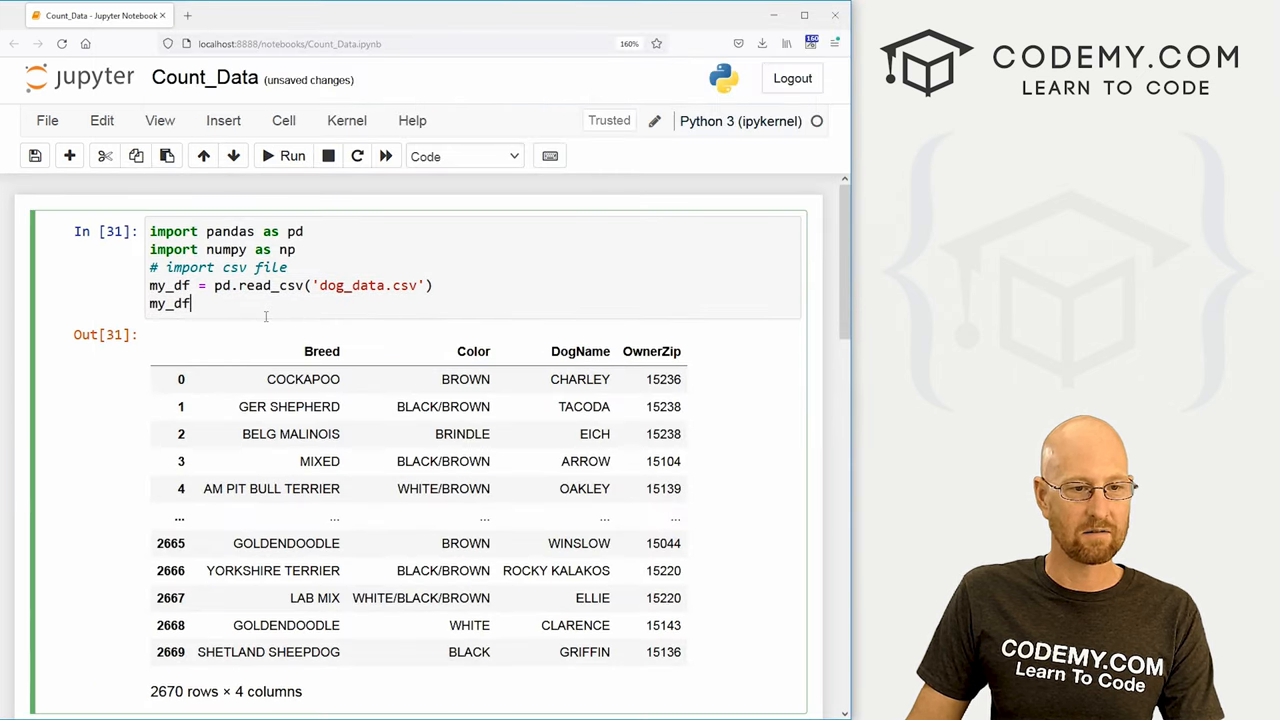
scroll(down, 3)
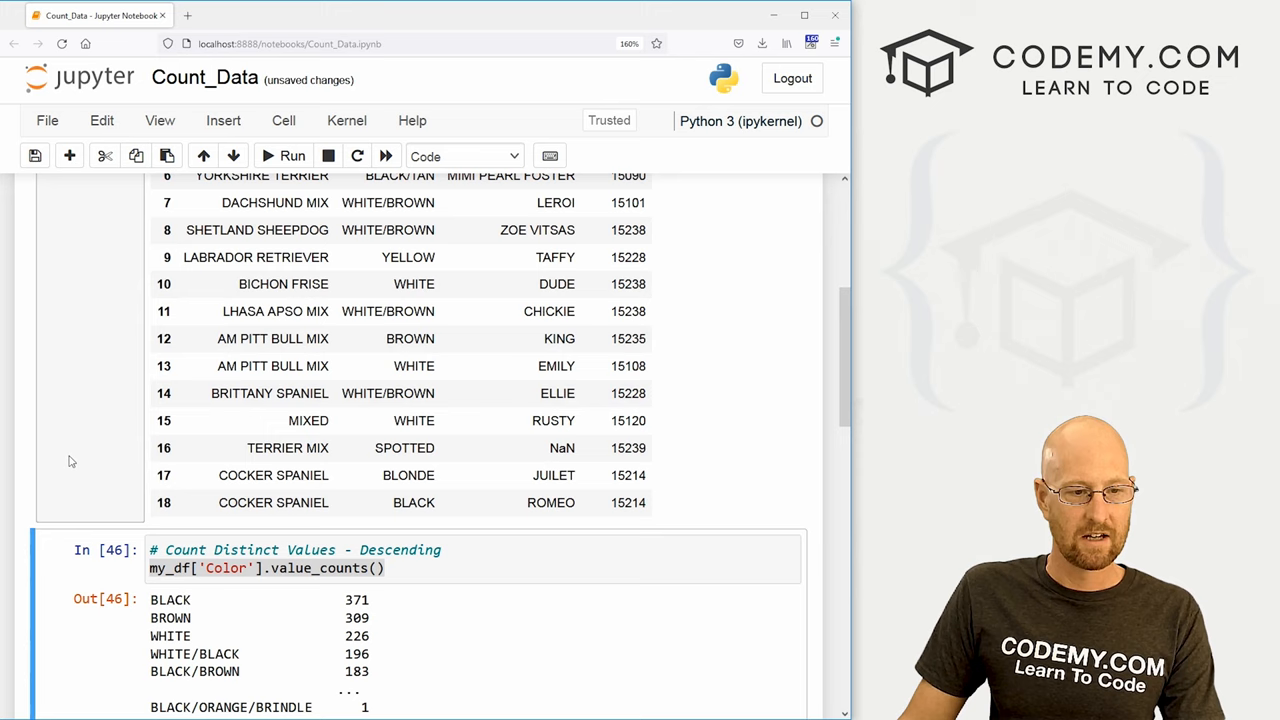
click(400, 448)
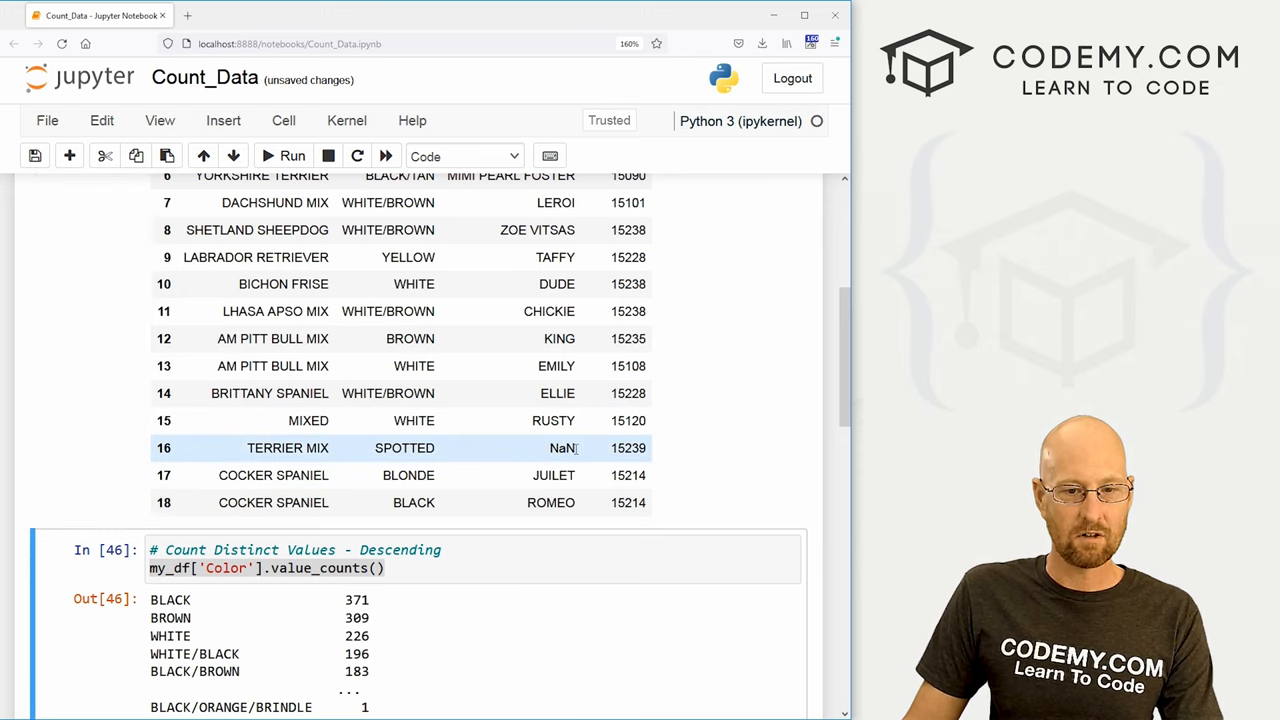
double_click(564, 448)
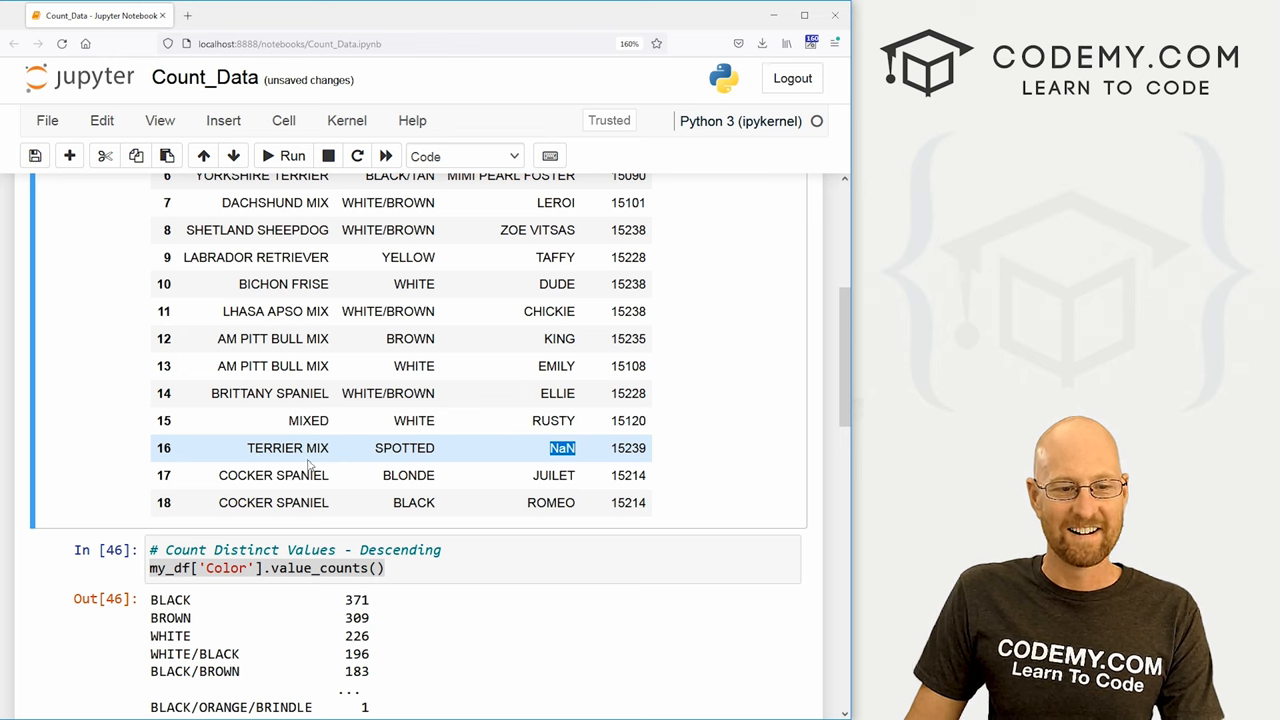
mouse_move(530, 458)
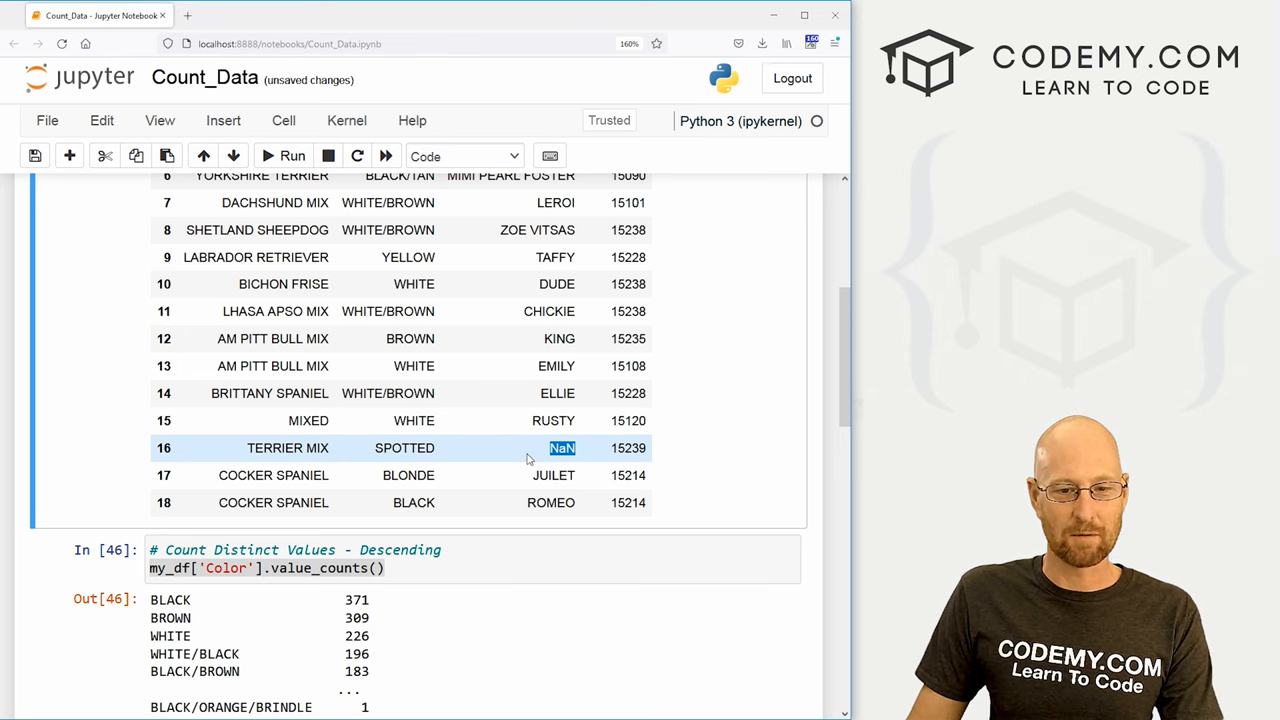
scroll(down, 3)
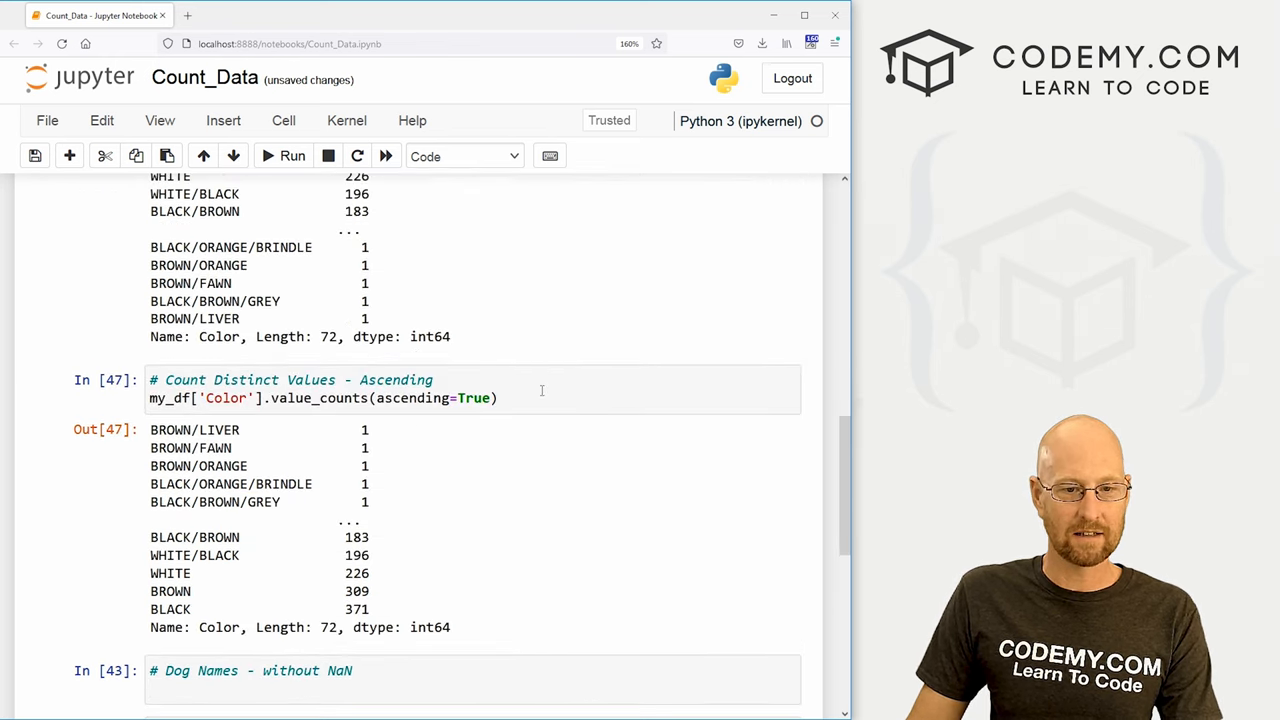
scroll(down, 3)
text(my_df['Color'].value_counts()
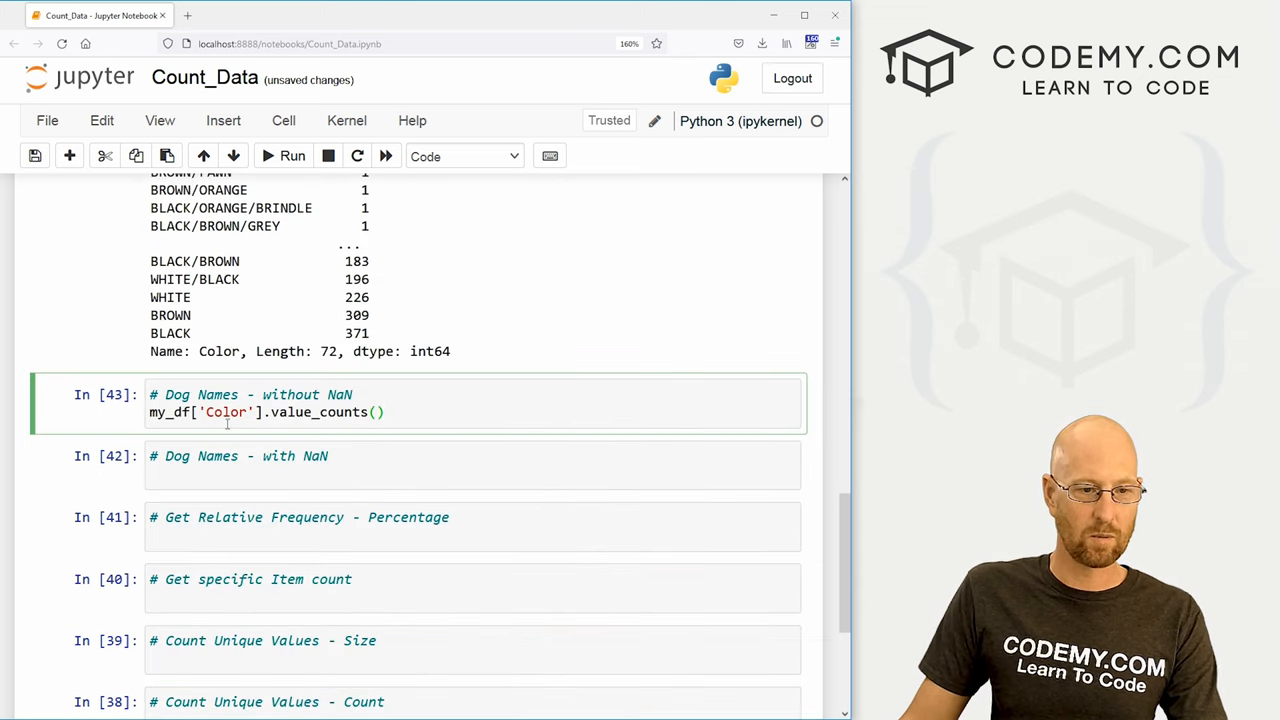
- Run my_df['DogName'].value_counts(dropna=False) so NaN is counted among dog names
text(DogName'].value_counts()
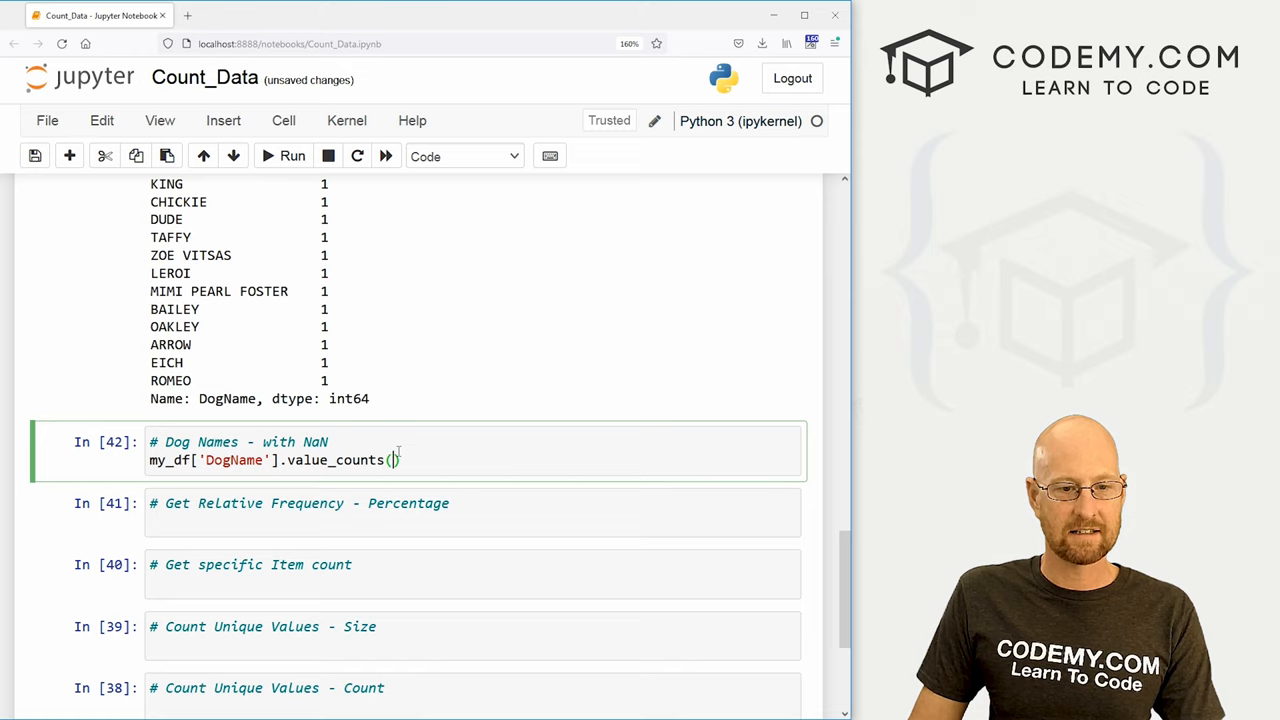
text(dropna=False)
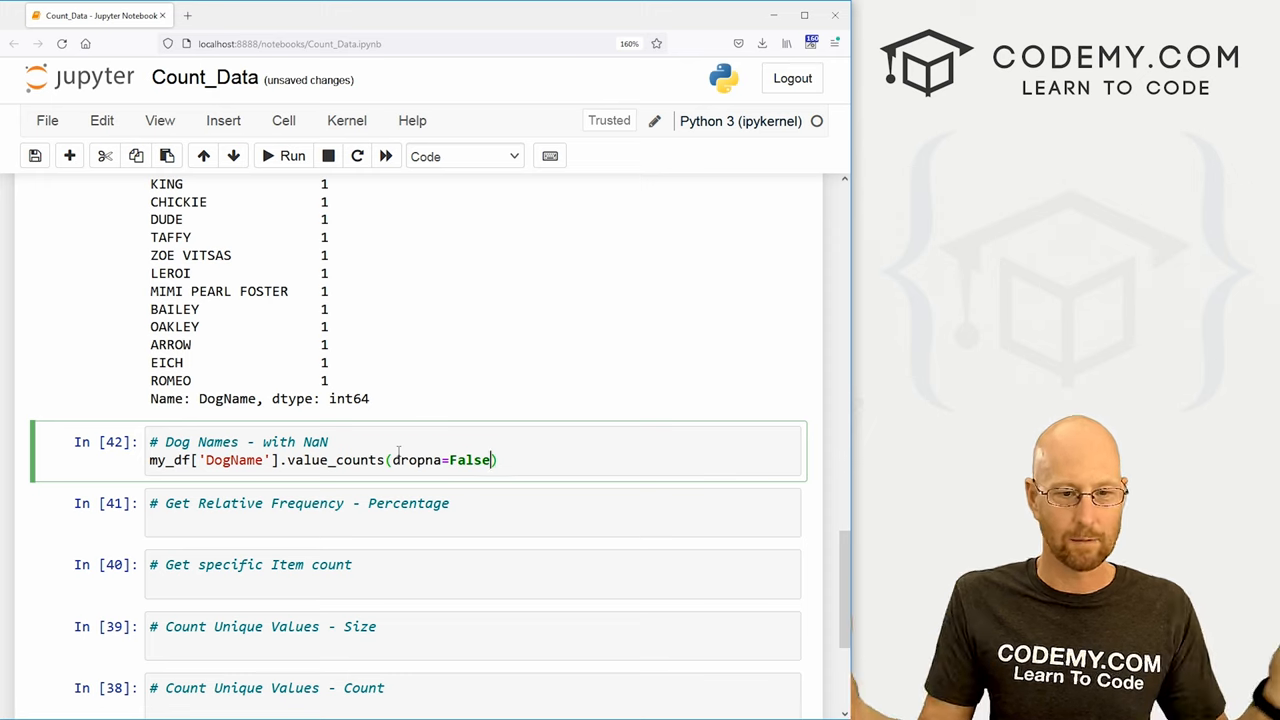
click(292, 156)
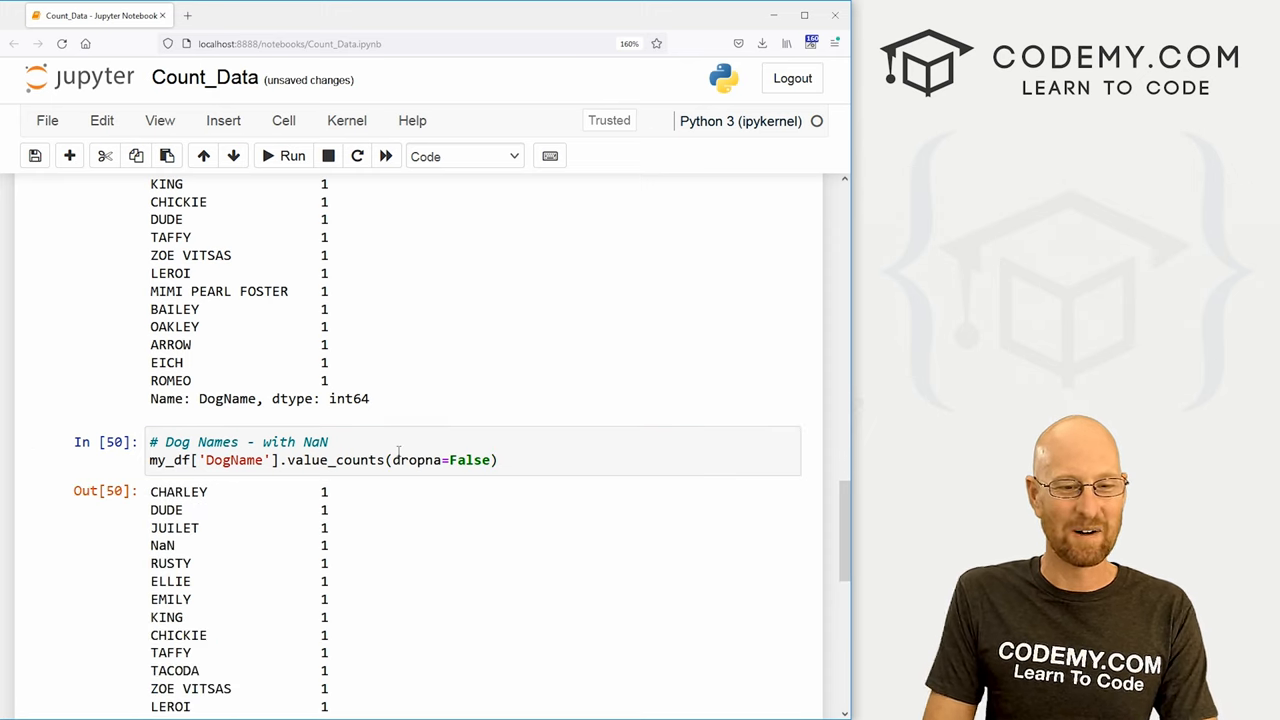
scroll(down, 3)
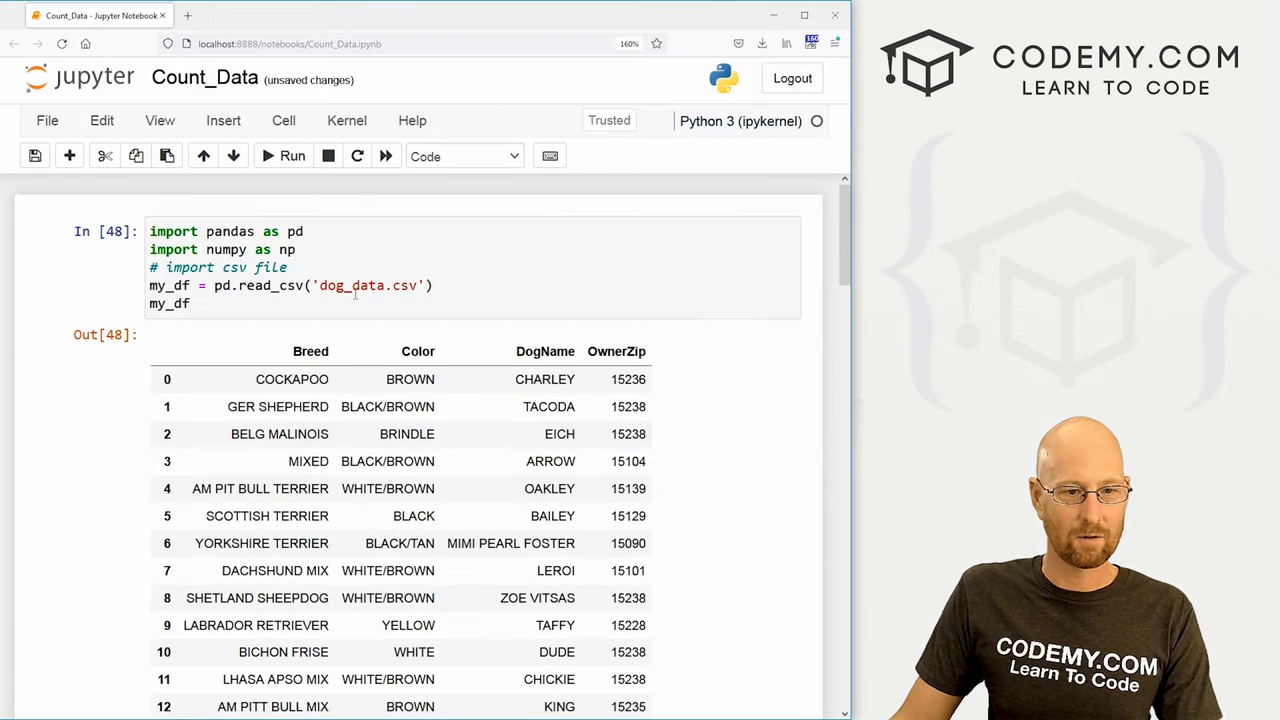
scroll(down, 3)
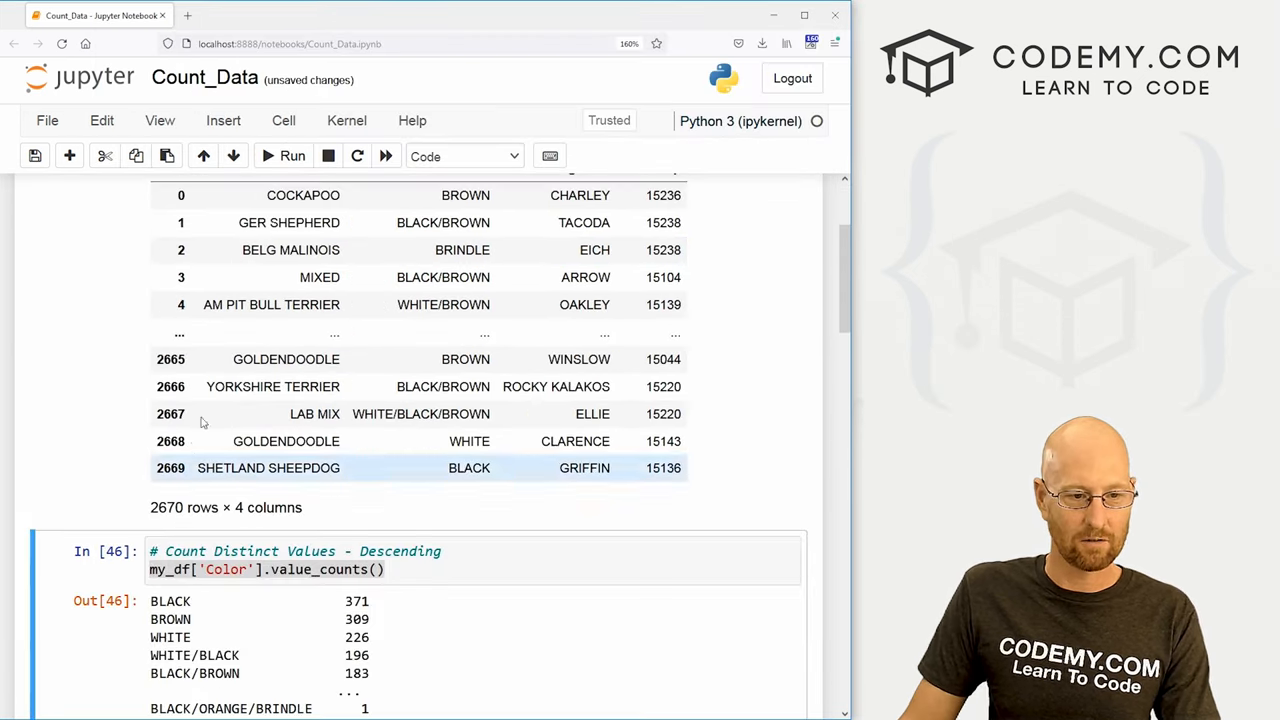
scroll(down, 3)
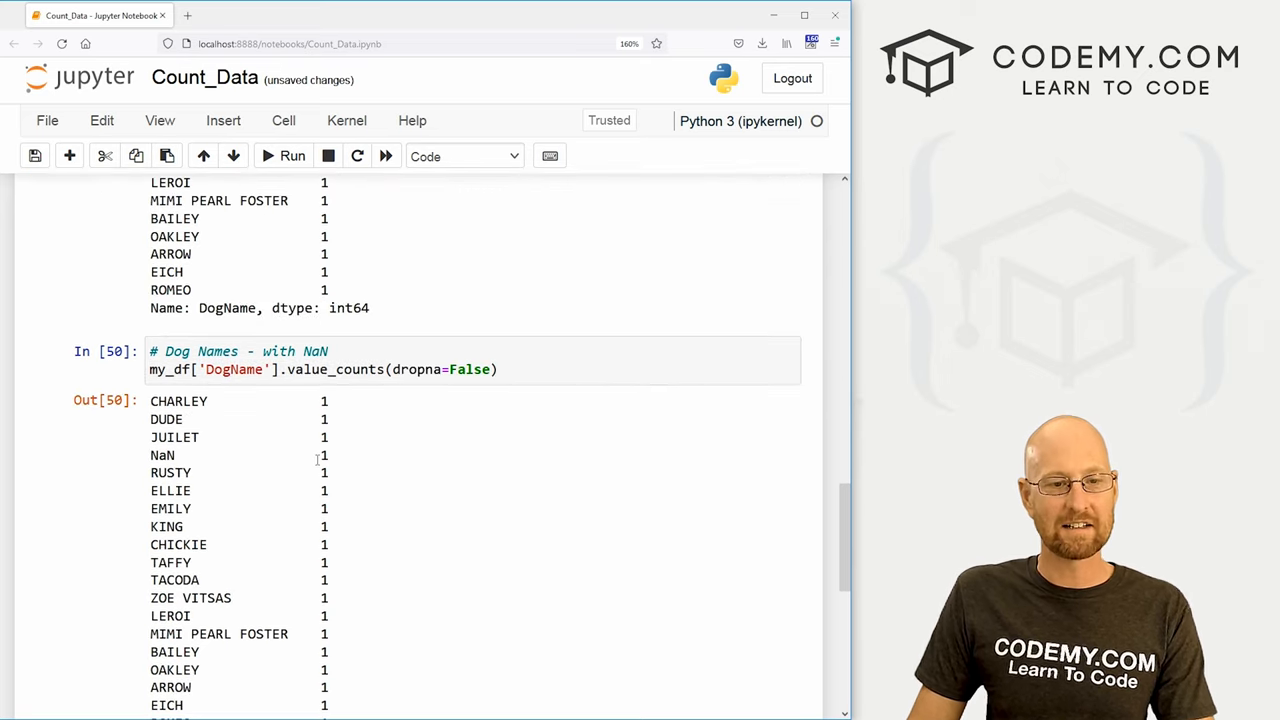
scroll(down, 3)
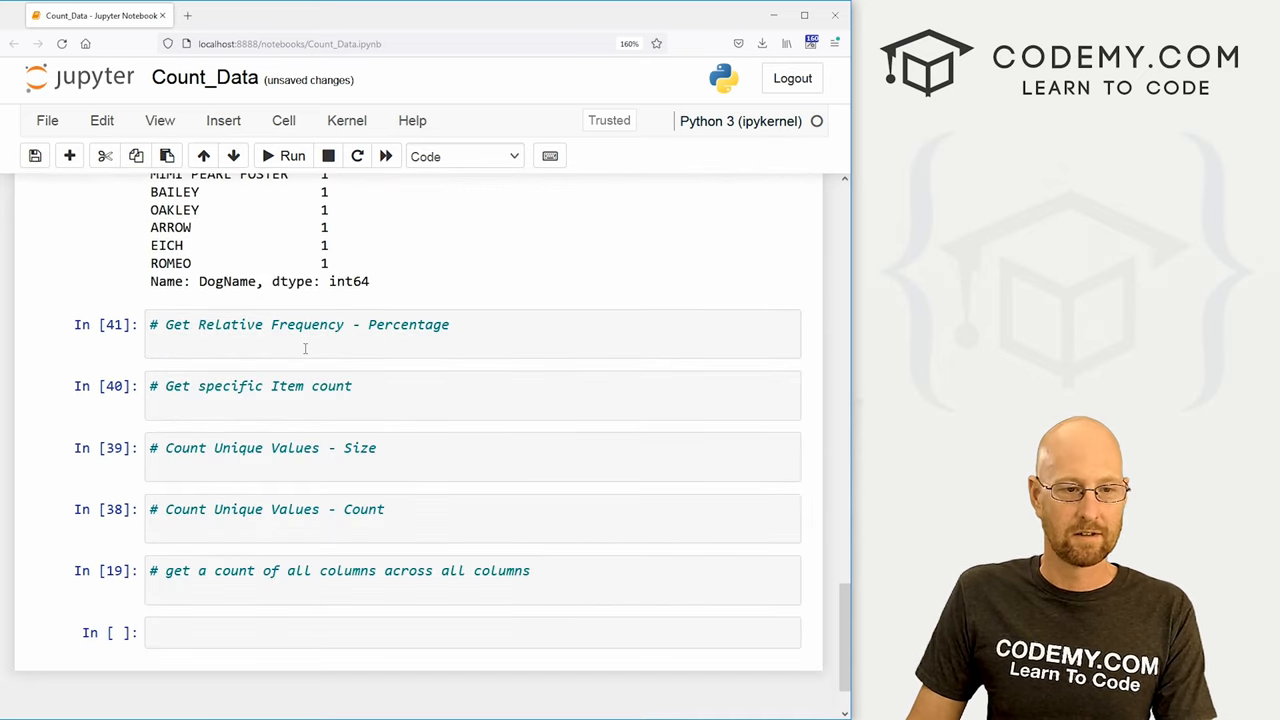
scroll(down, 3)
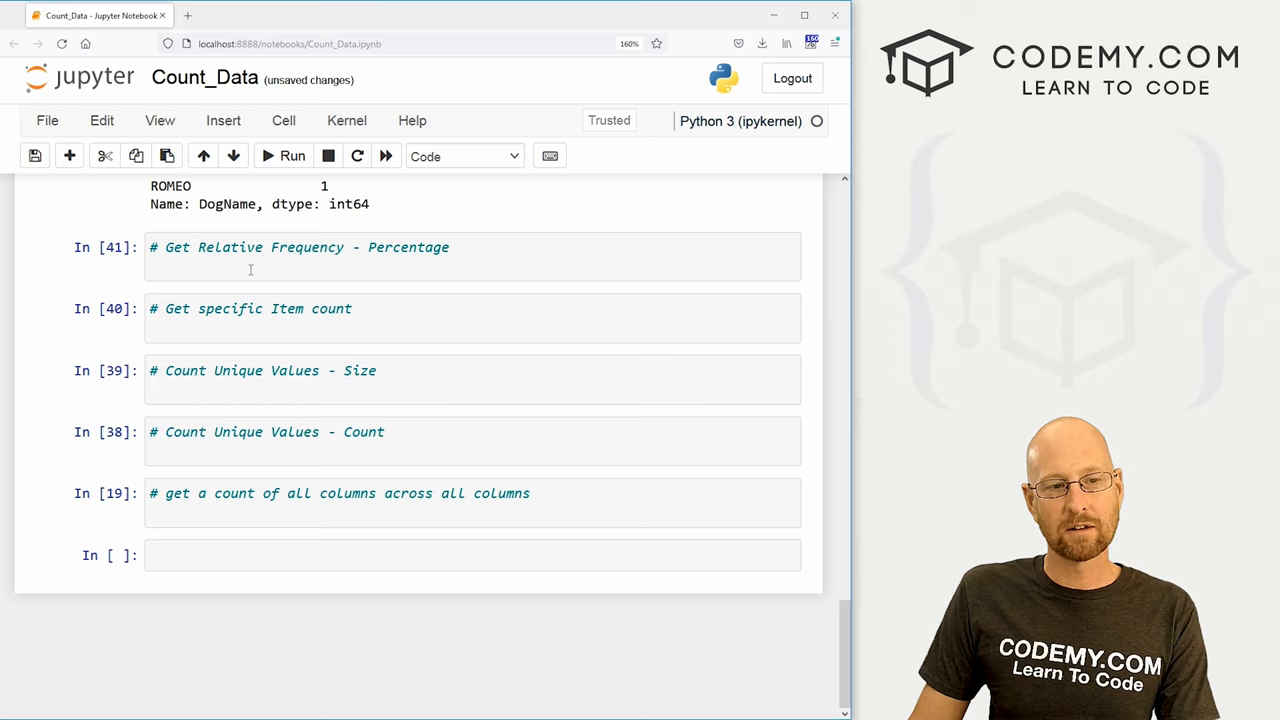
click(400, 264)
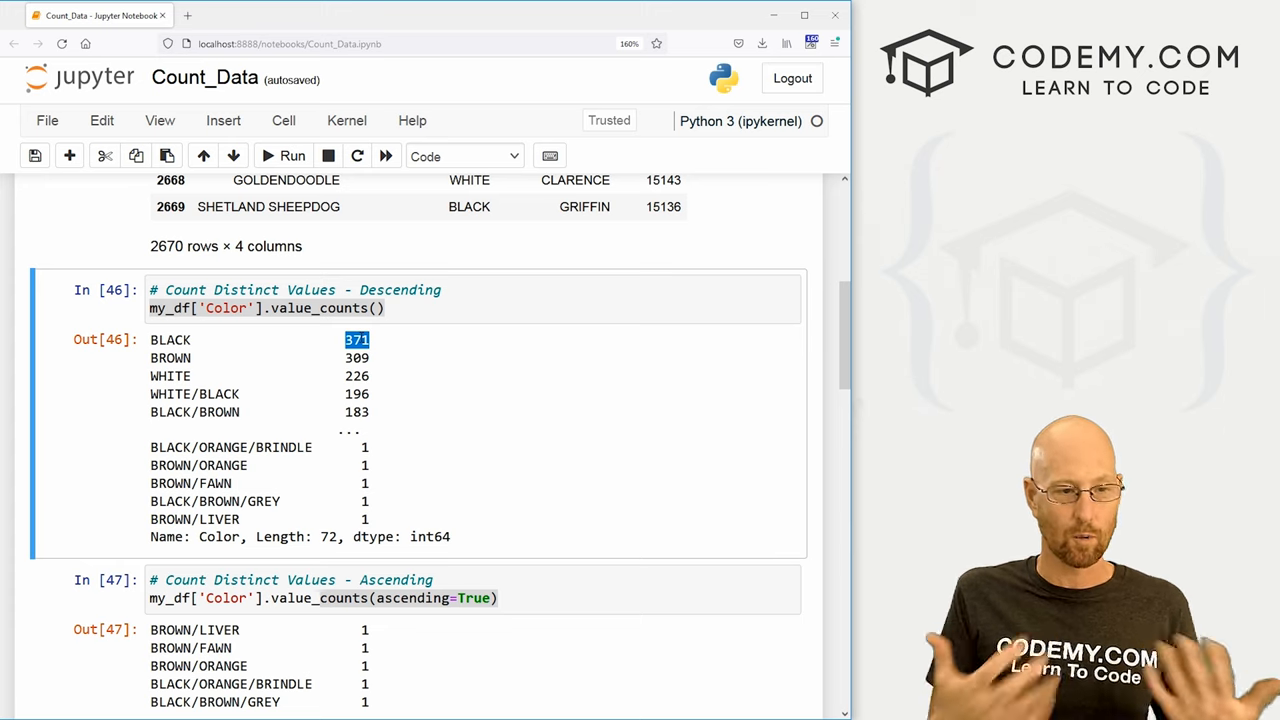
scroll(down, 3)
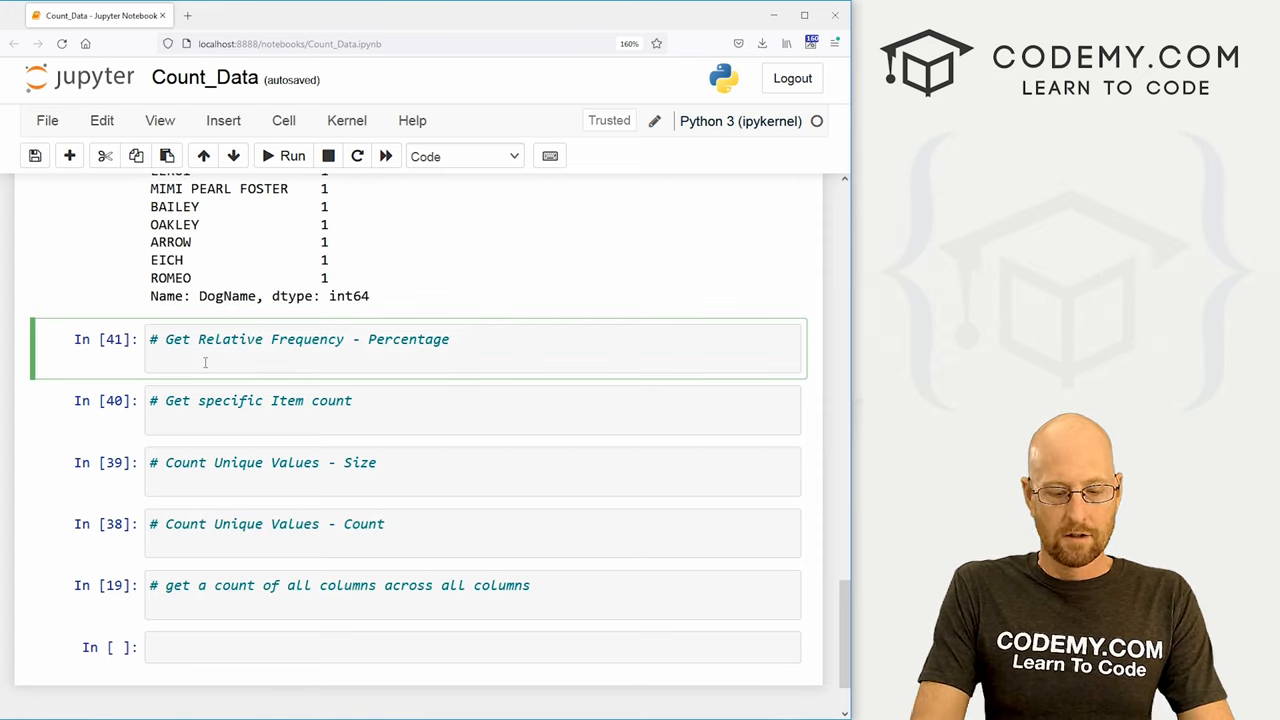
- Run my_df['Color'].value_counts(normalize=True) showing each color's proportion, BLACK about 0.139
text(my_df)
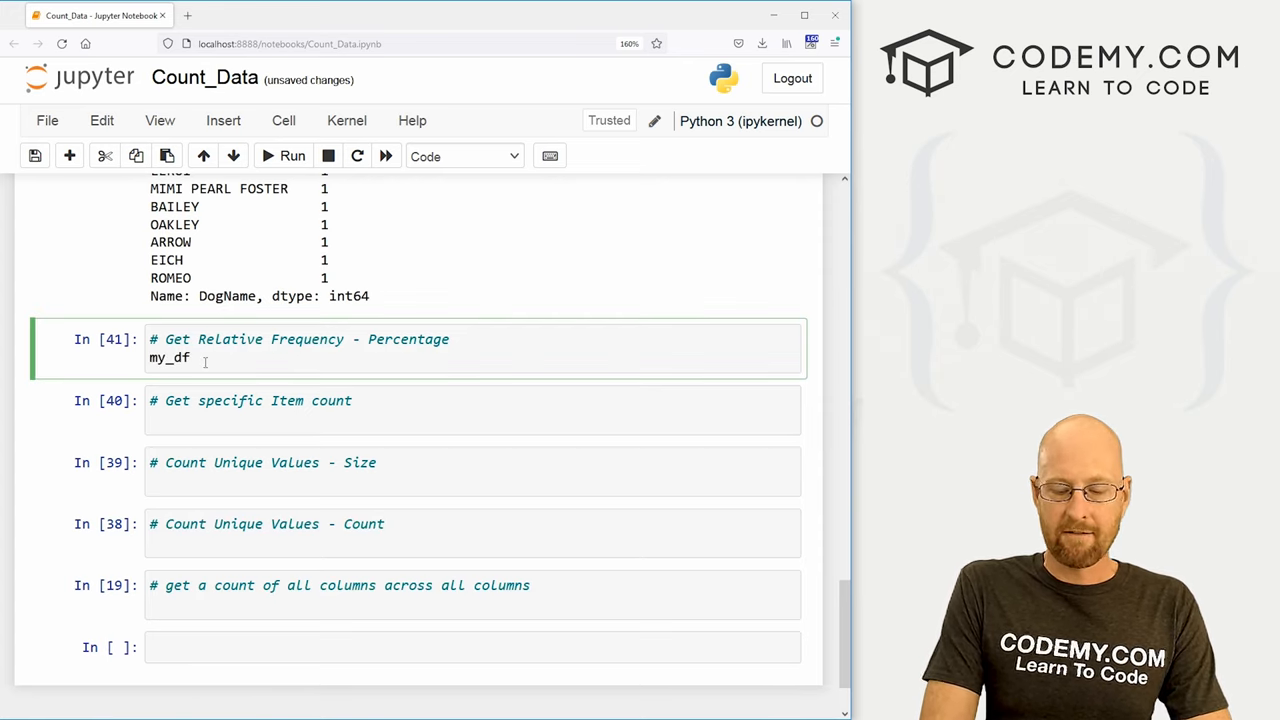
text(['Color'])
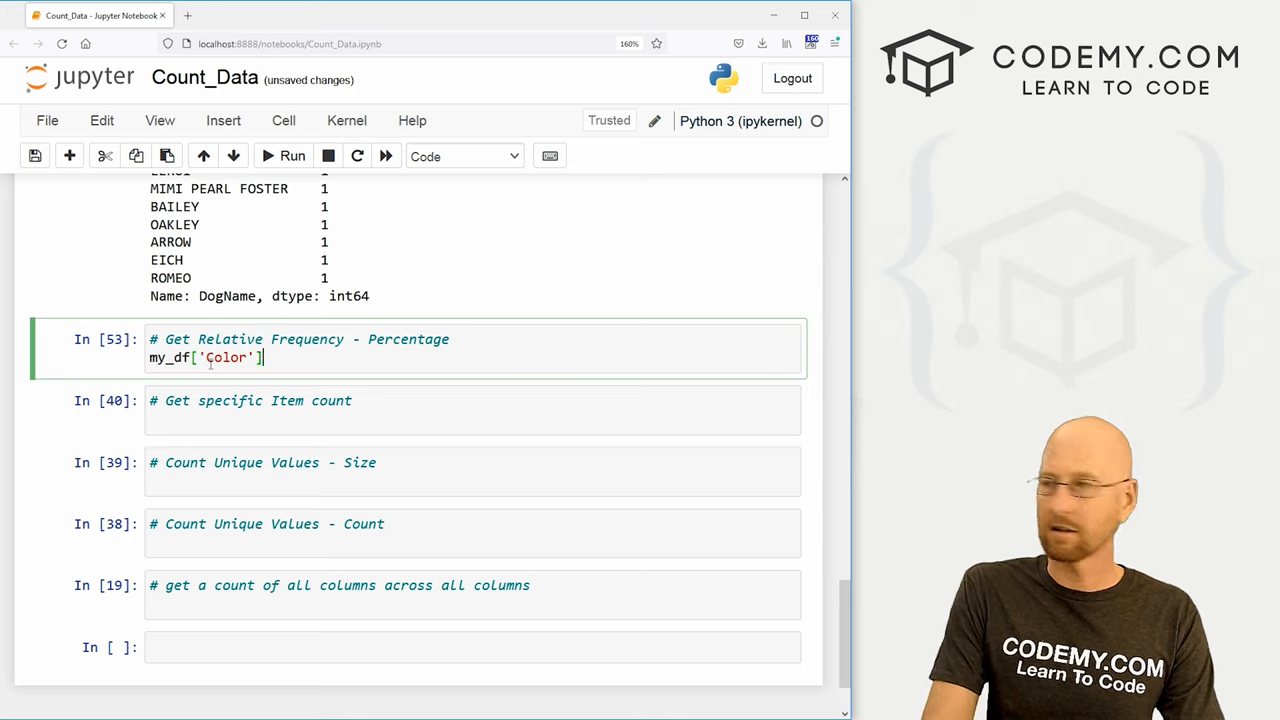
text(.valu)
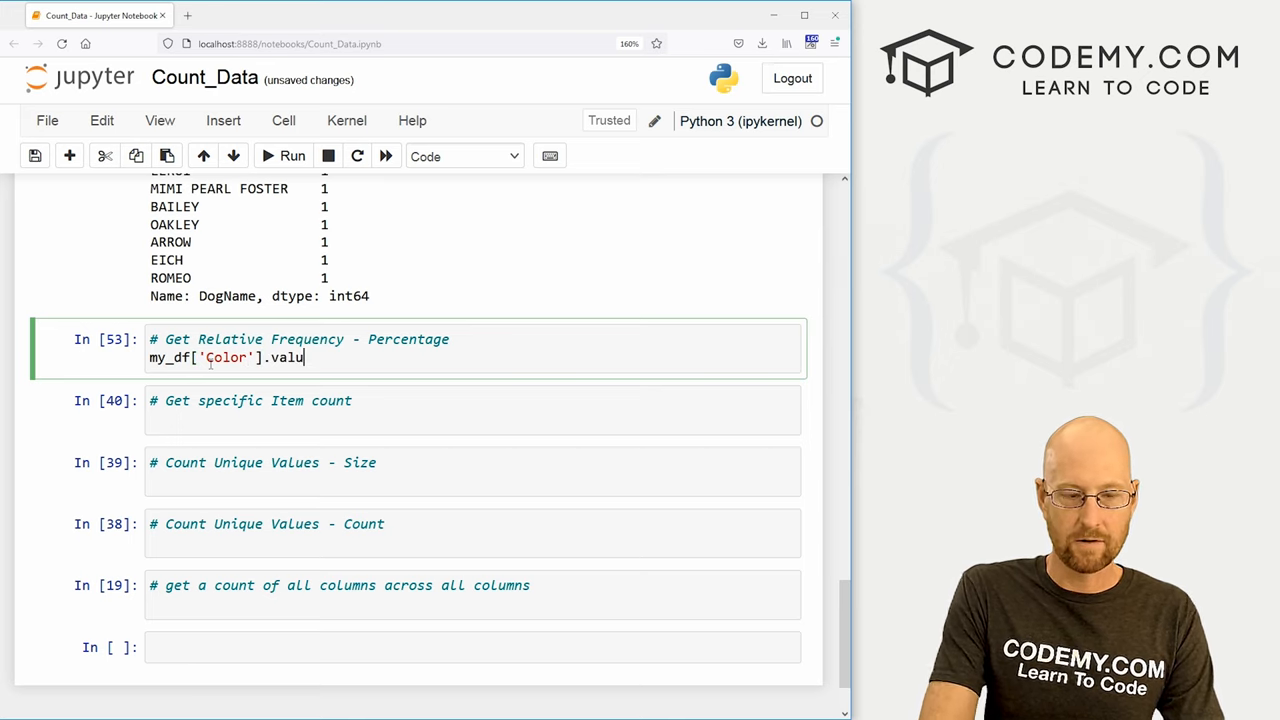
text(e_counts(normalize=True)
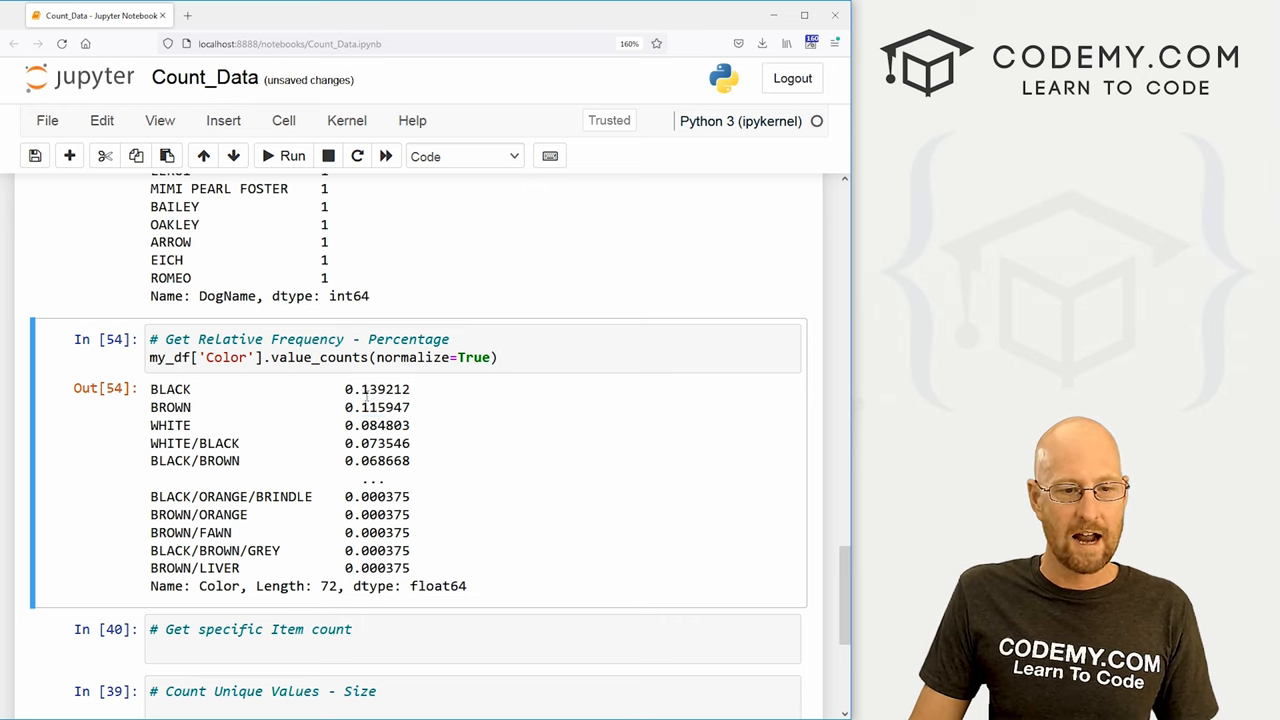
drag(364, 388, 408, 568)
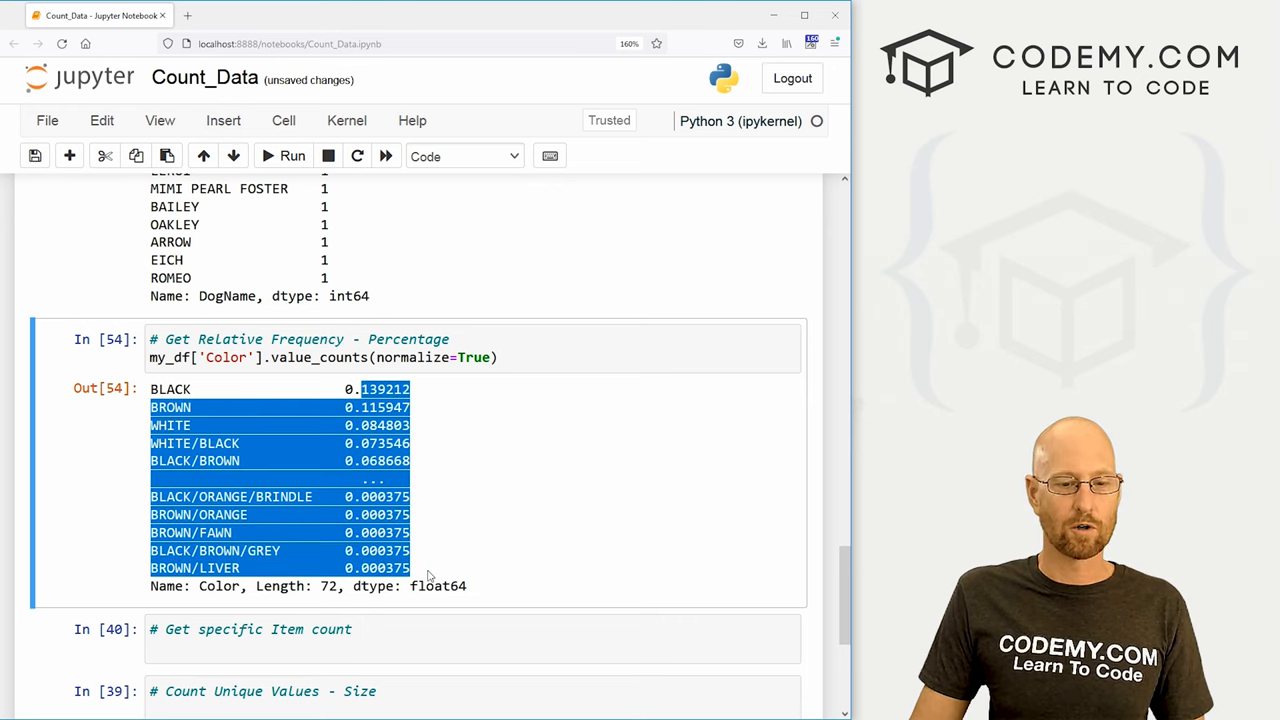
mouse_move(444, 612)
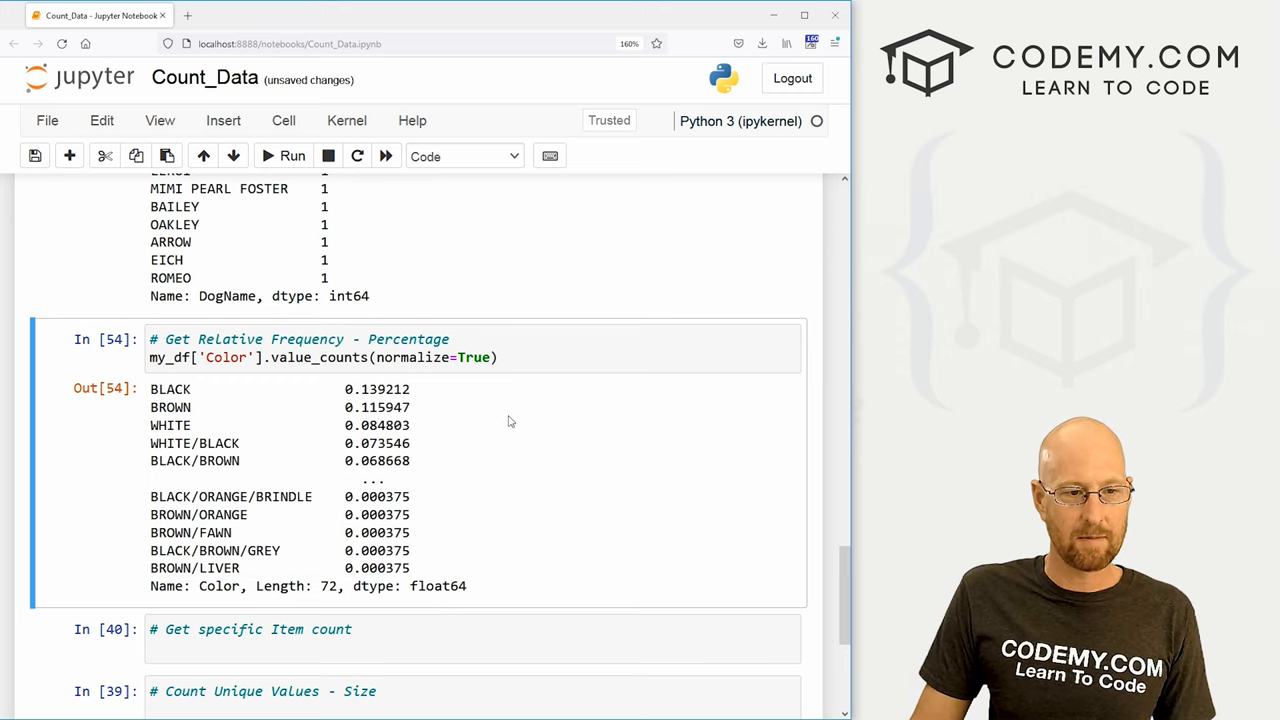
- Copy the normalize=True line into the Get specific Item count cell
double_click(376, 388)
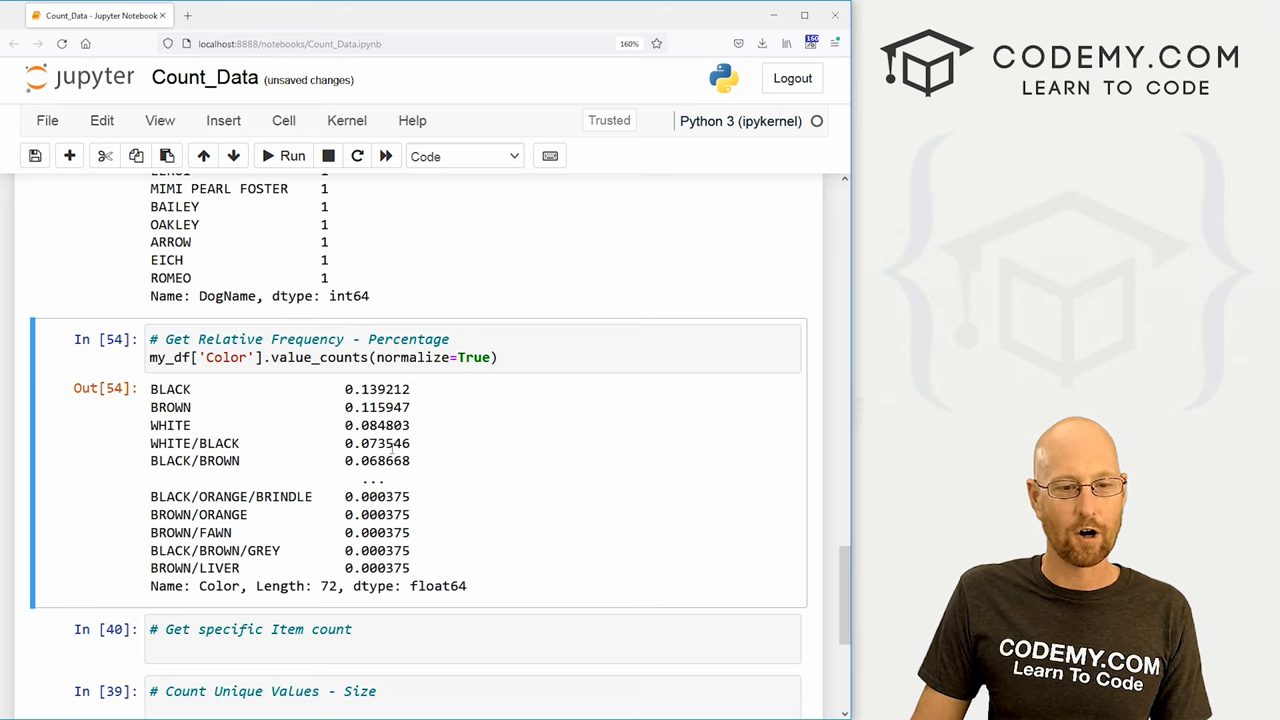
scroll(down, 3)
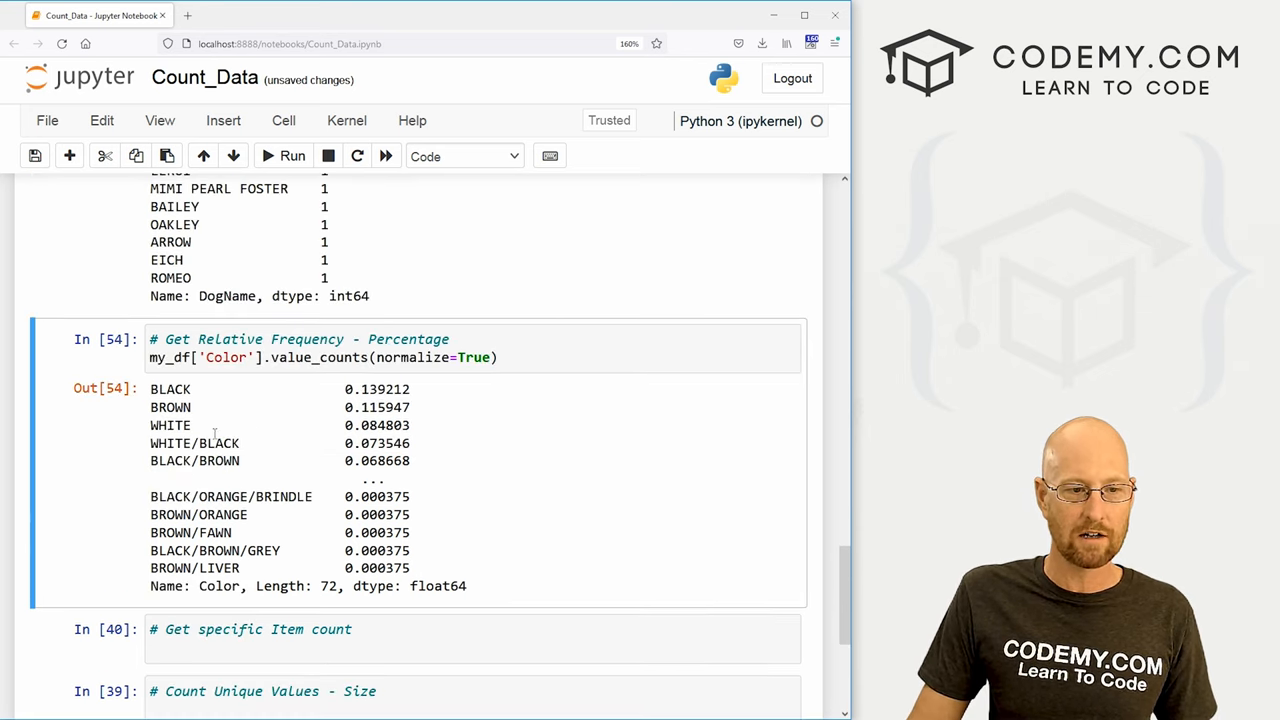
double_click(170, 424)
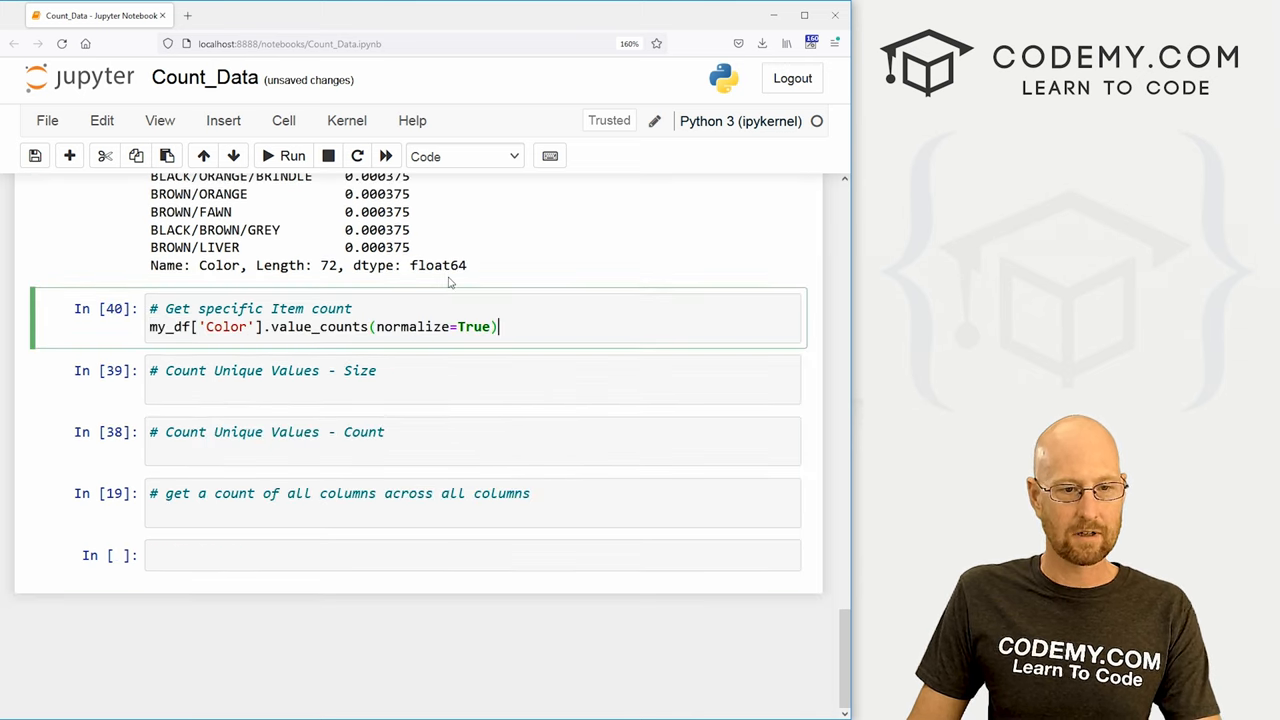
- Change the line to value_counts()['WHITE'] and run it, returning 226
key(Backspace)
text([)
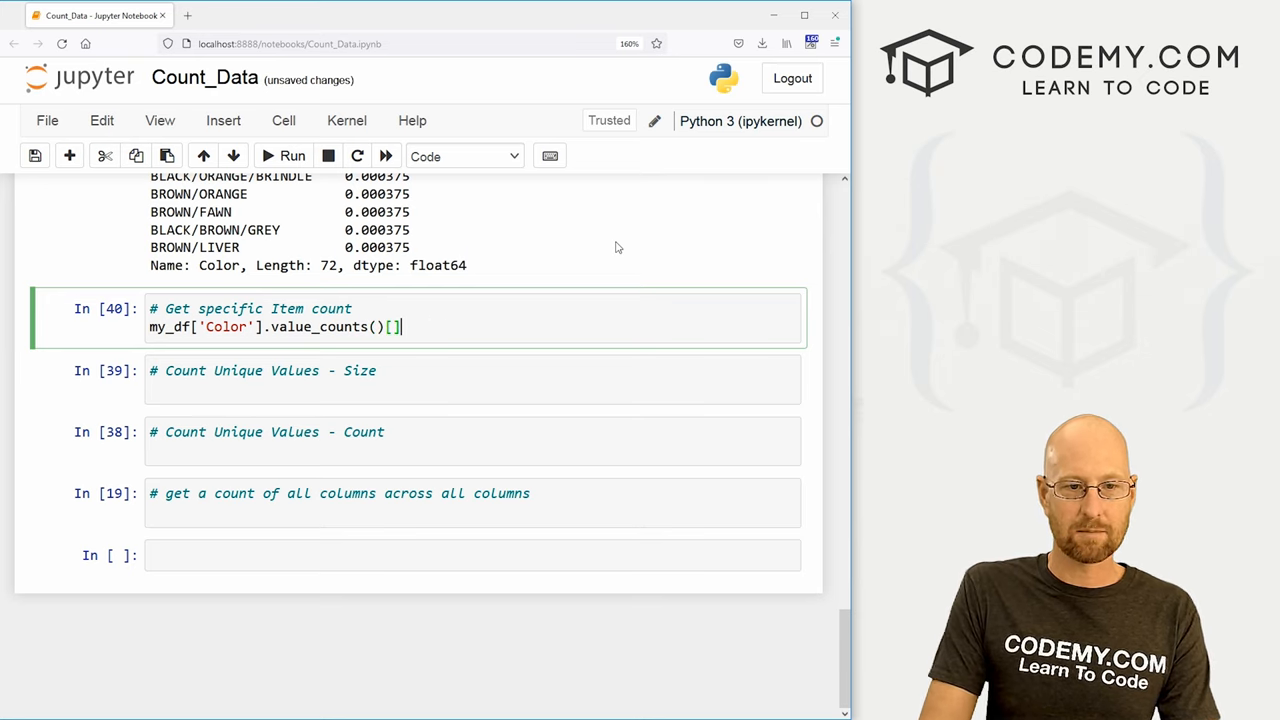
text(W)
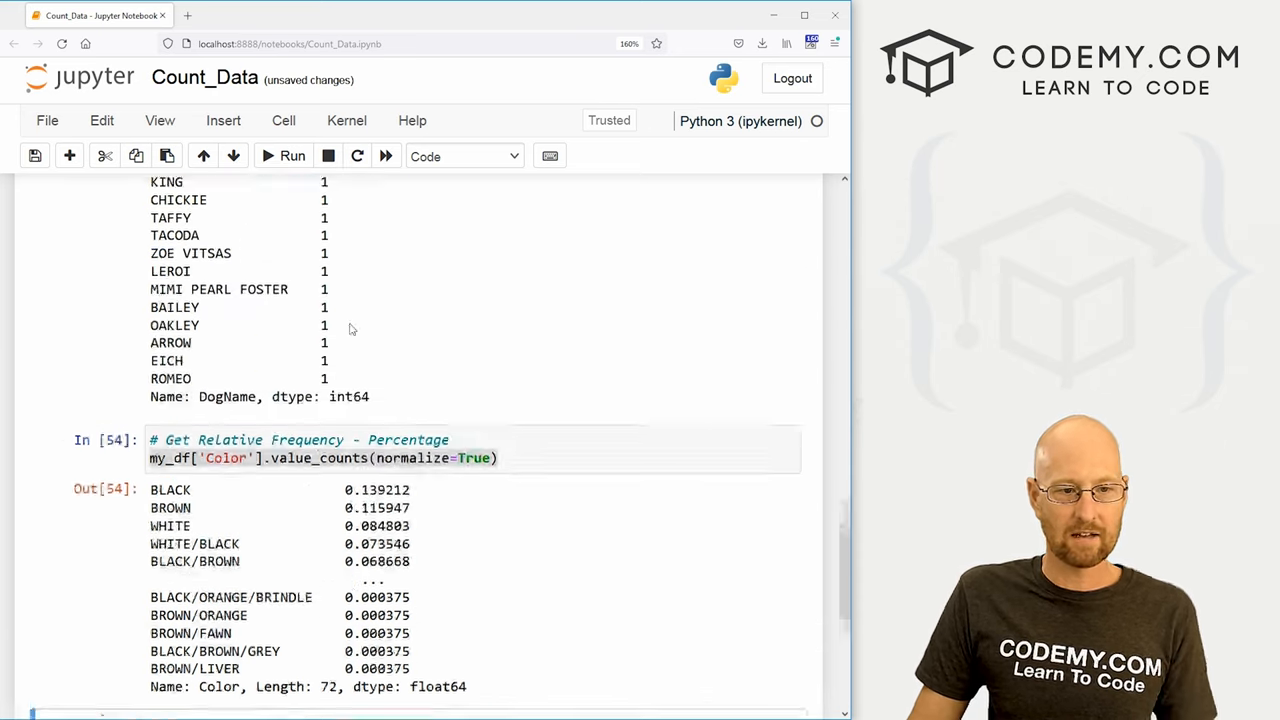
scroll(up, 3)
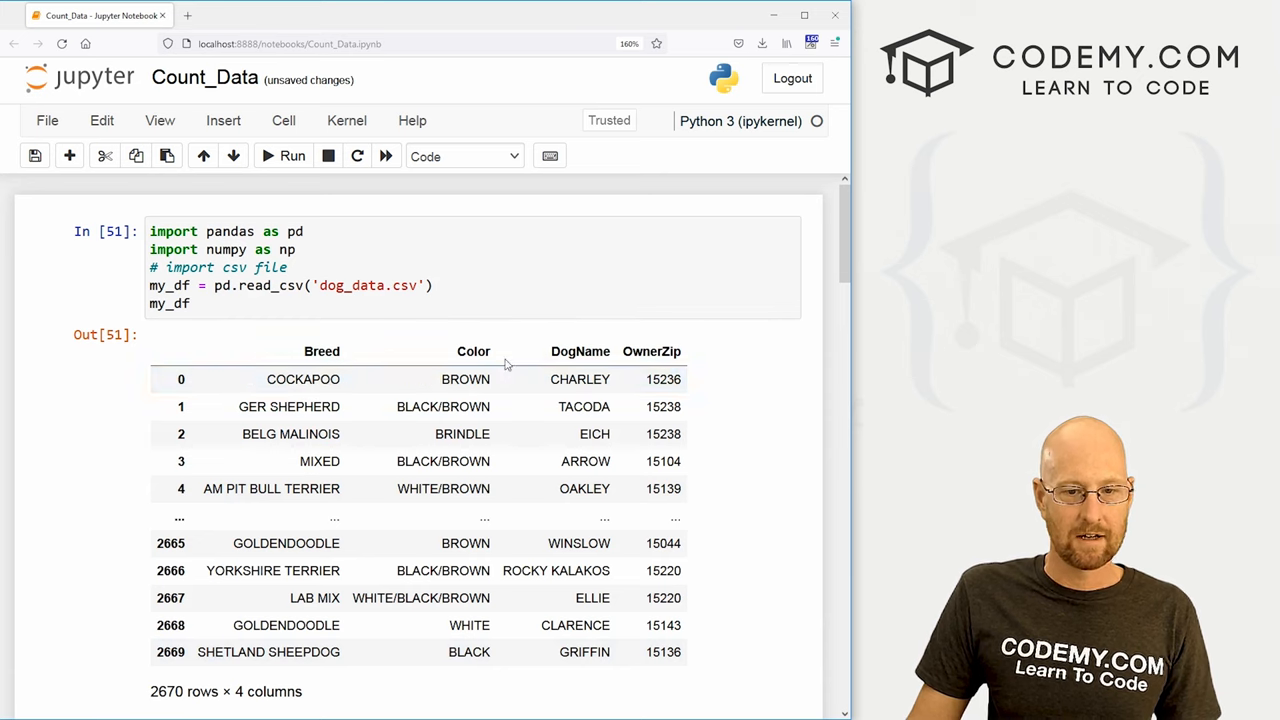
scroll(down, 3)
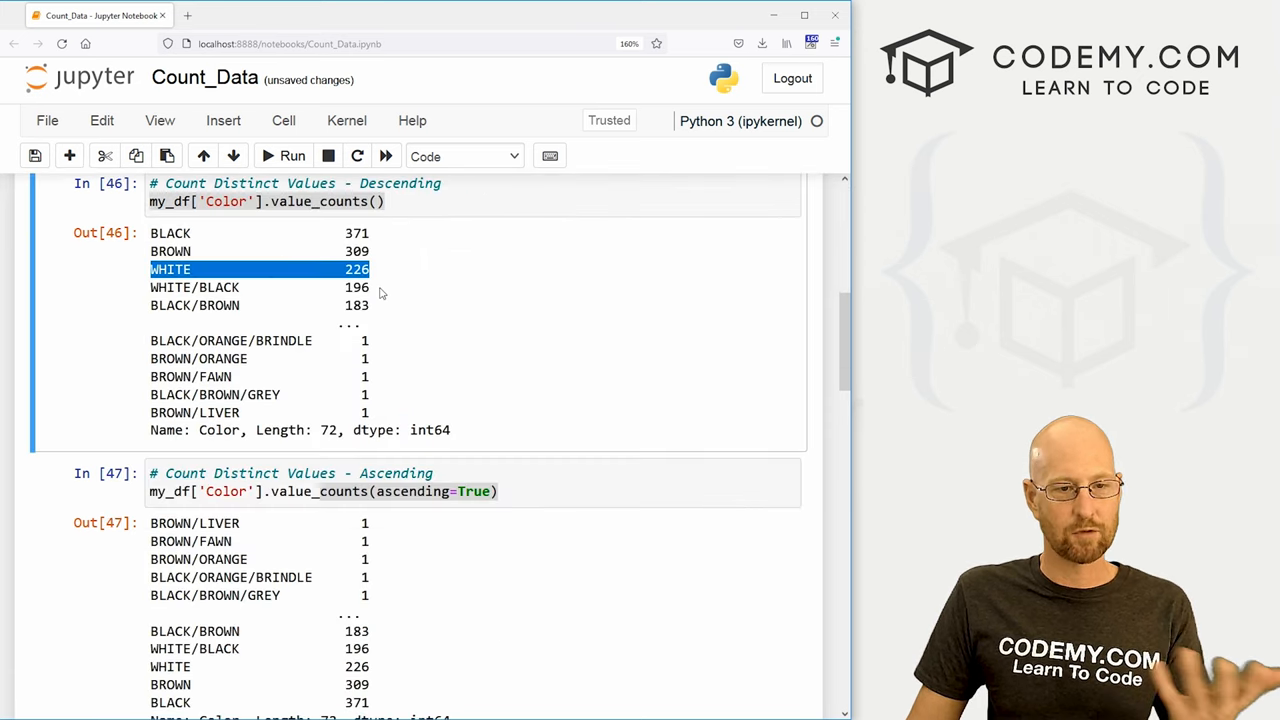
scroll(down, 3)
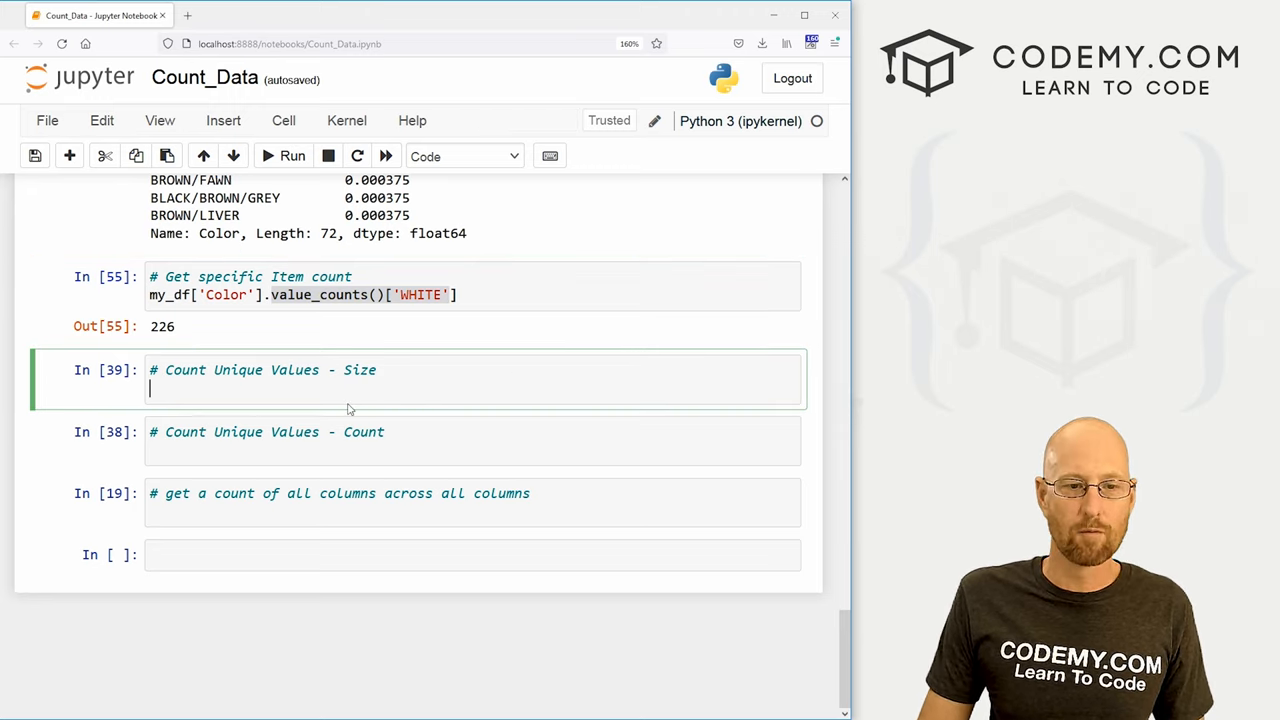
mouse_move(452, 388)
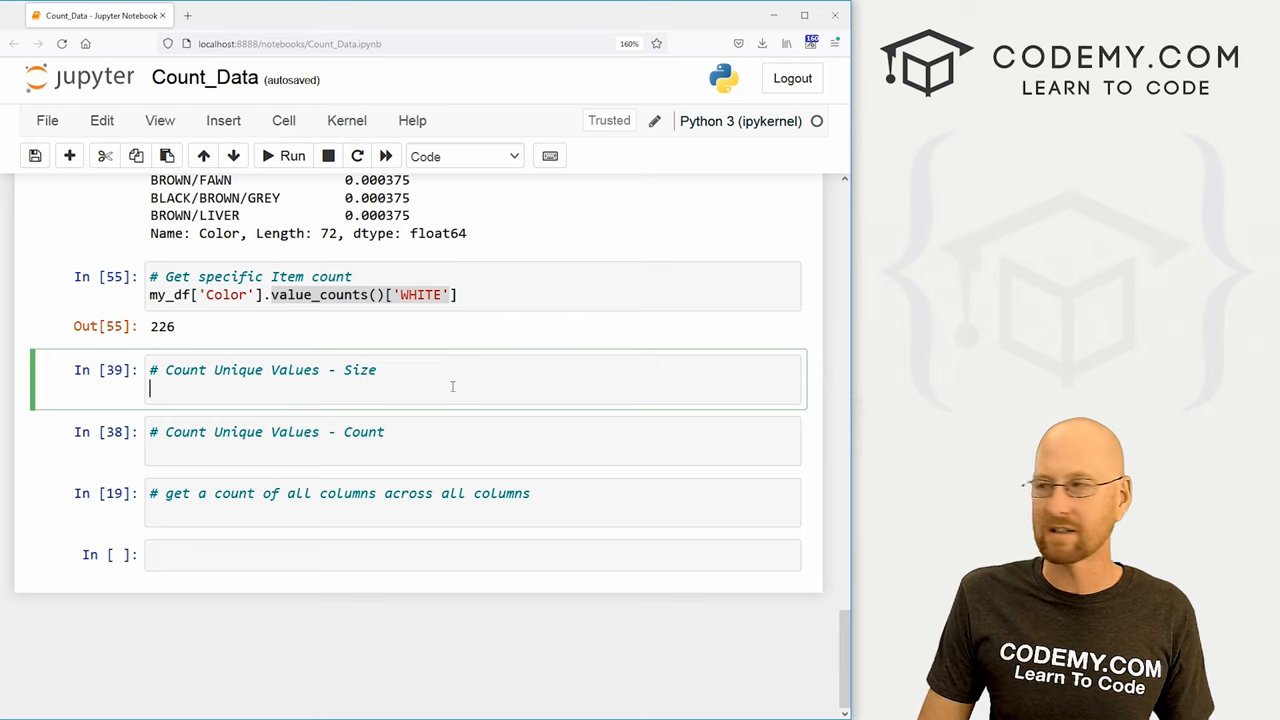
- Run my_df.groupby('Color').size() listing 72 color counts such as BLACK 371 and YELLOW 51
text(my_df.)
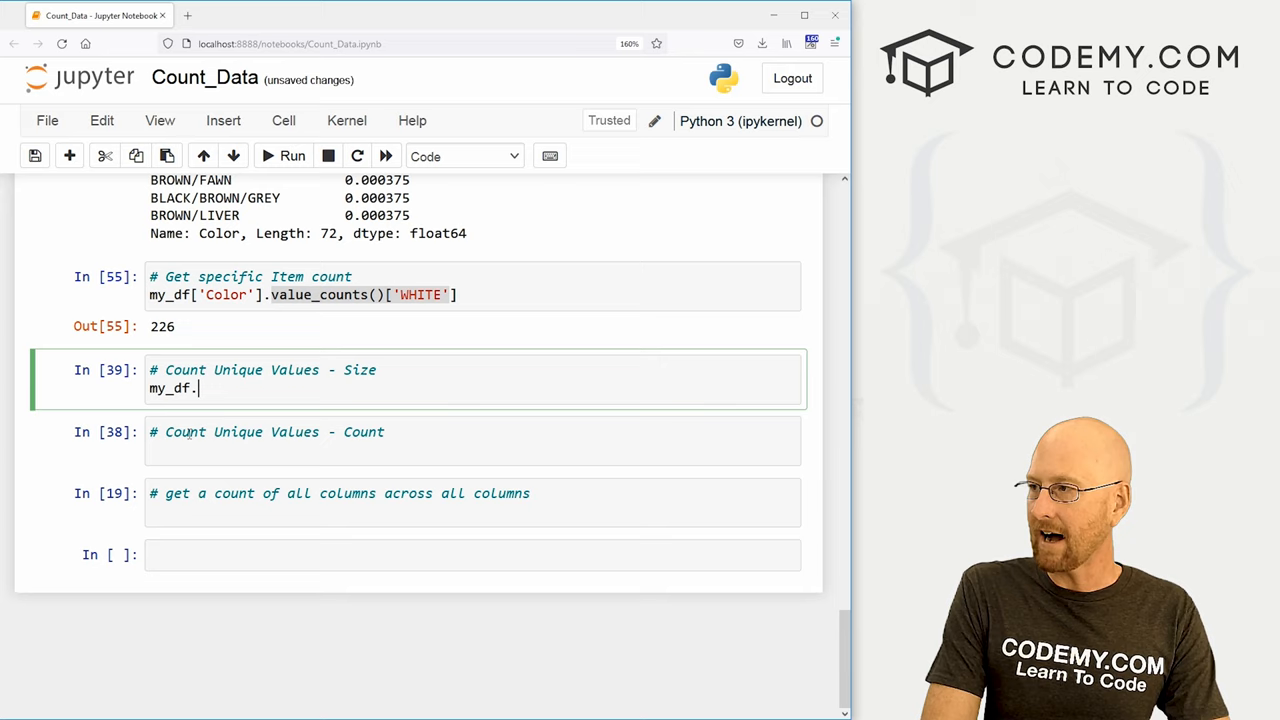
text(group)
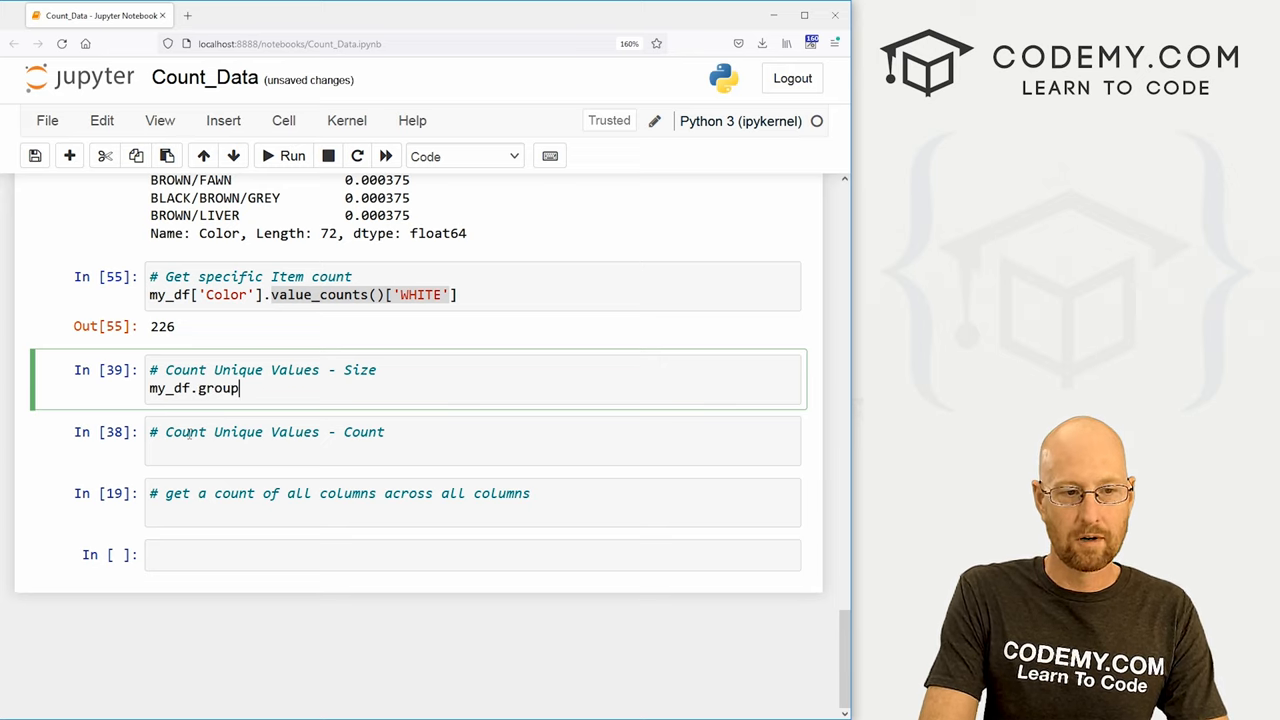
text(by())
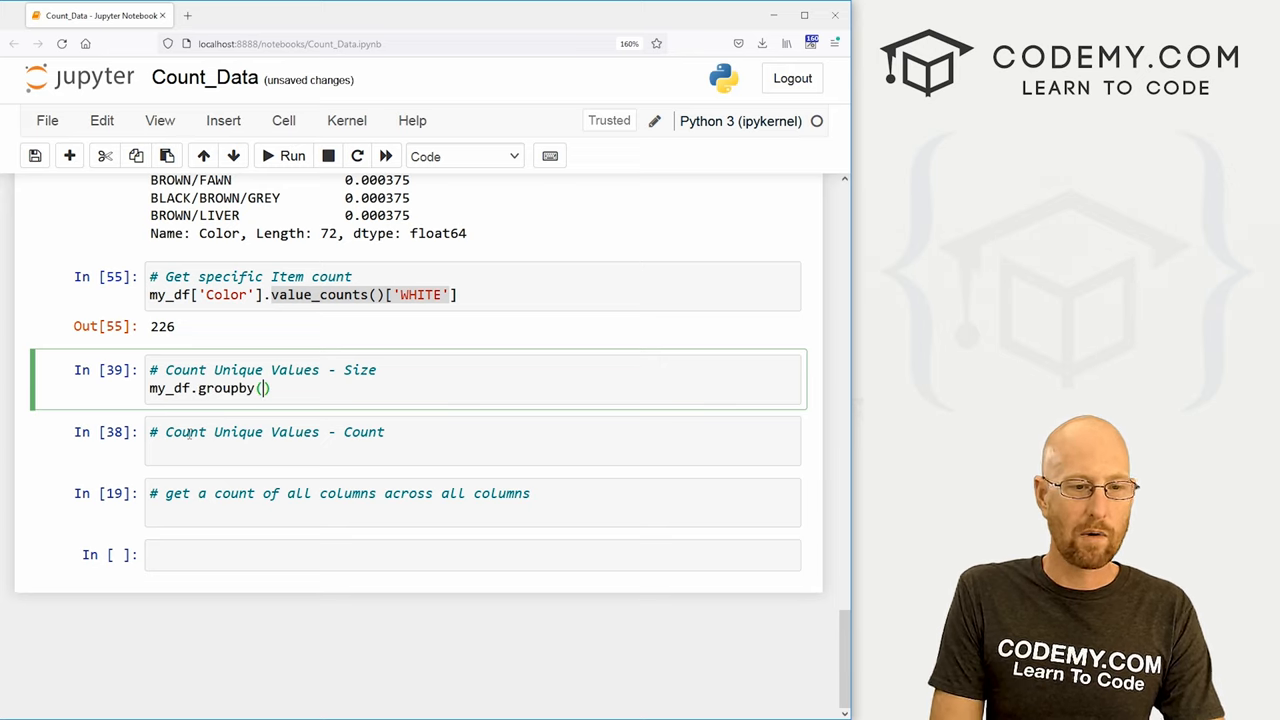
text('Color')
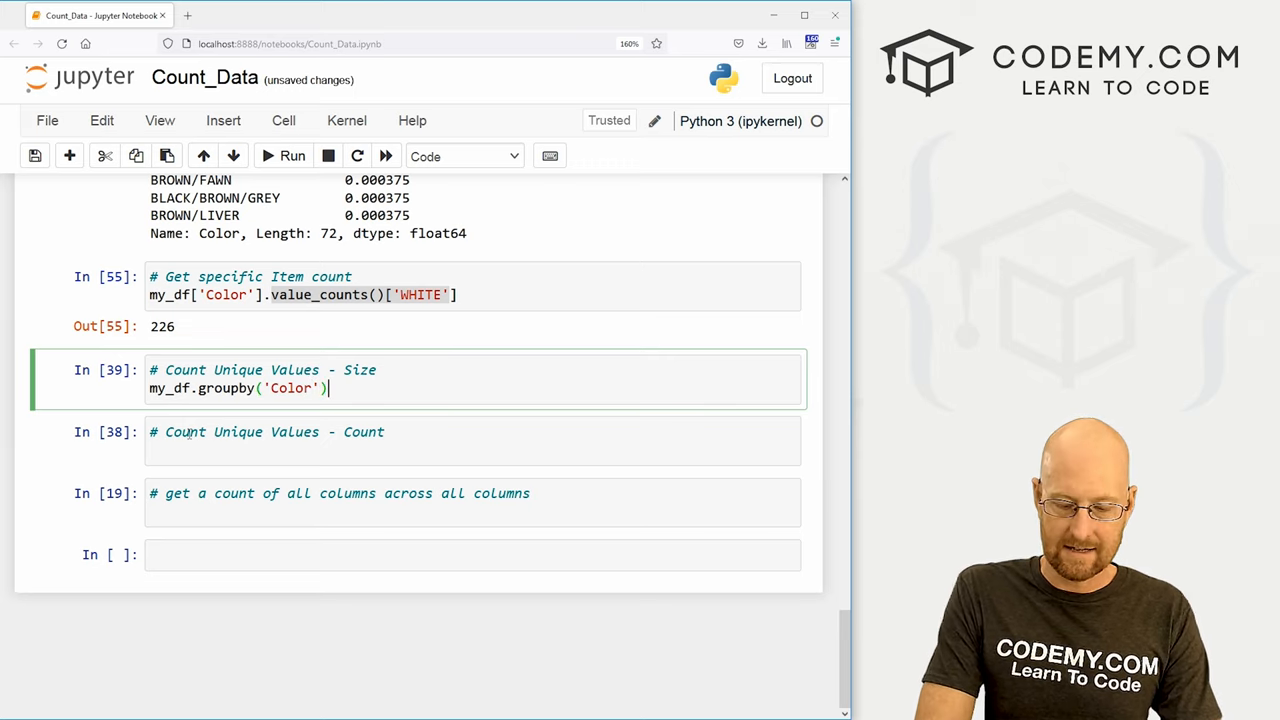
text(.size())
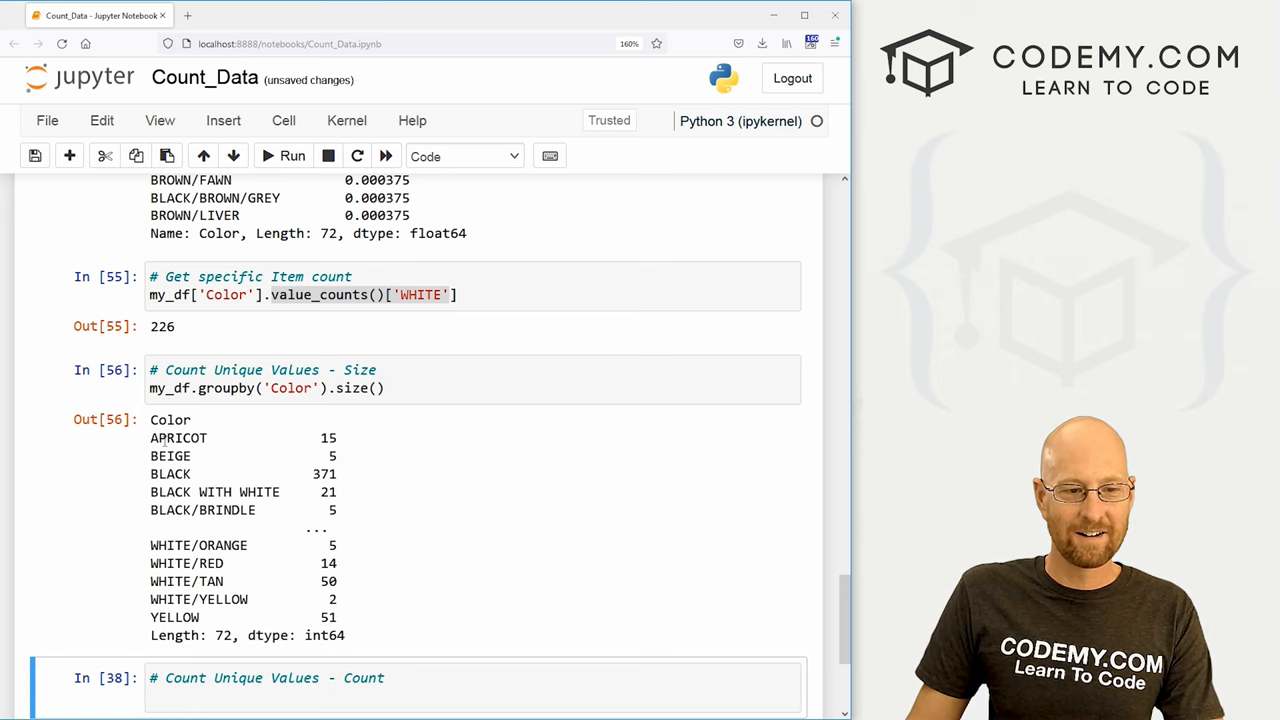
scroll(down, 3)
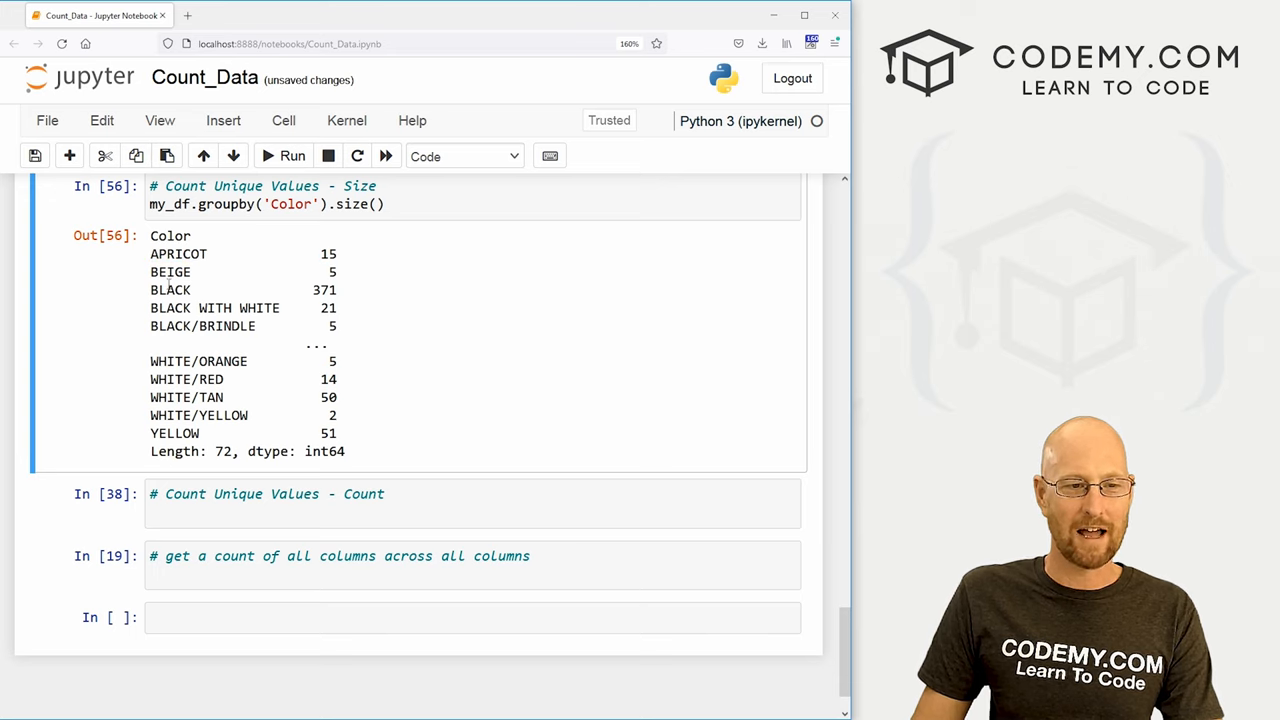
drag(180, 252, 340, 440)
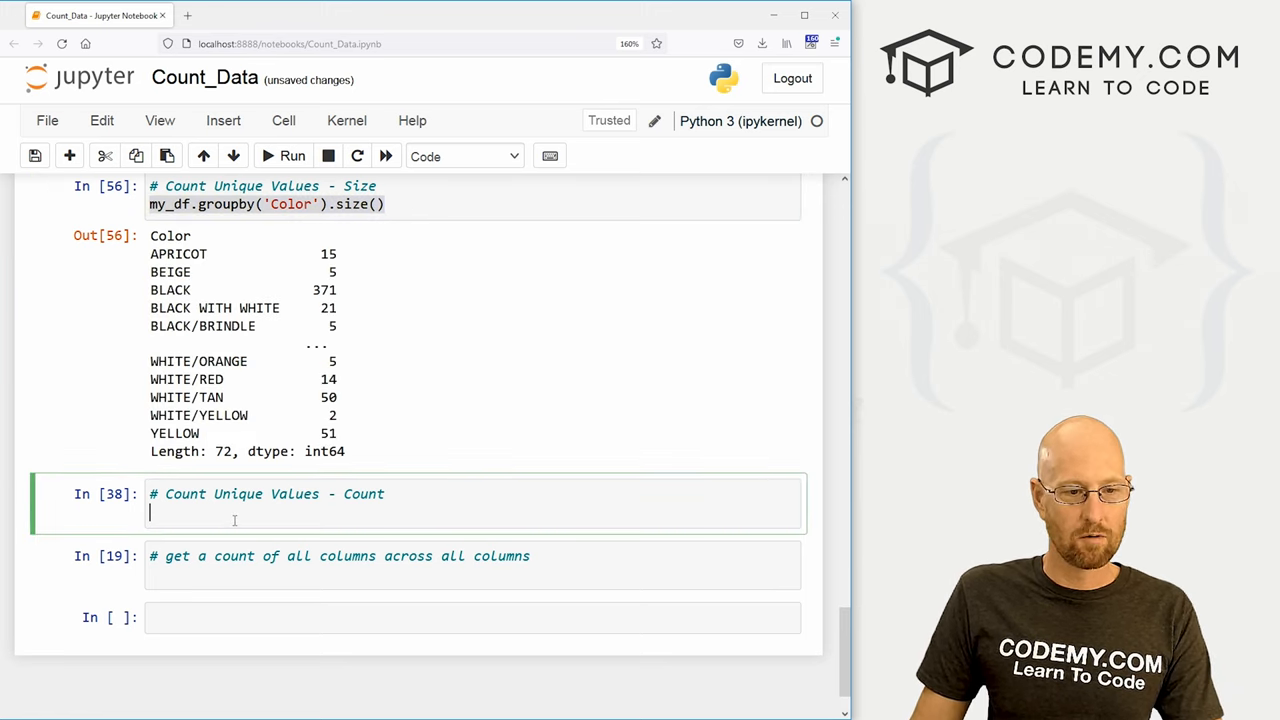
- Run my_df.groupby('Color').count() giving a 72-row table of Breed, DogName and OwnerZip counts
text(my_df.groupby('Color').c())
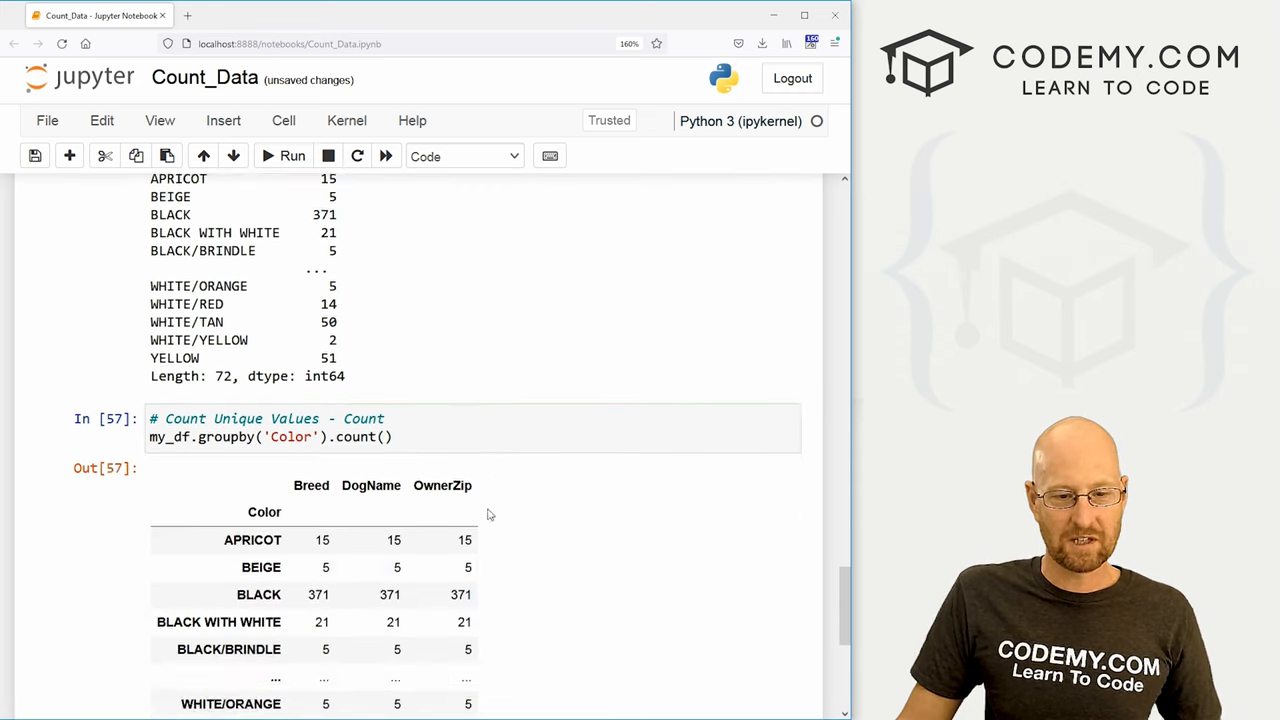
scroll(down, 3)
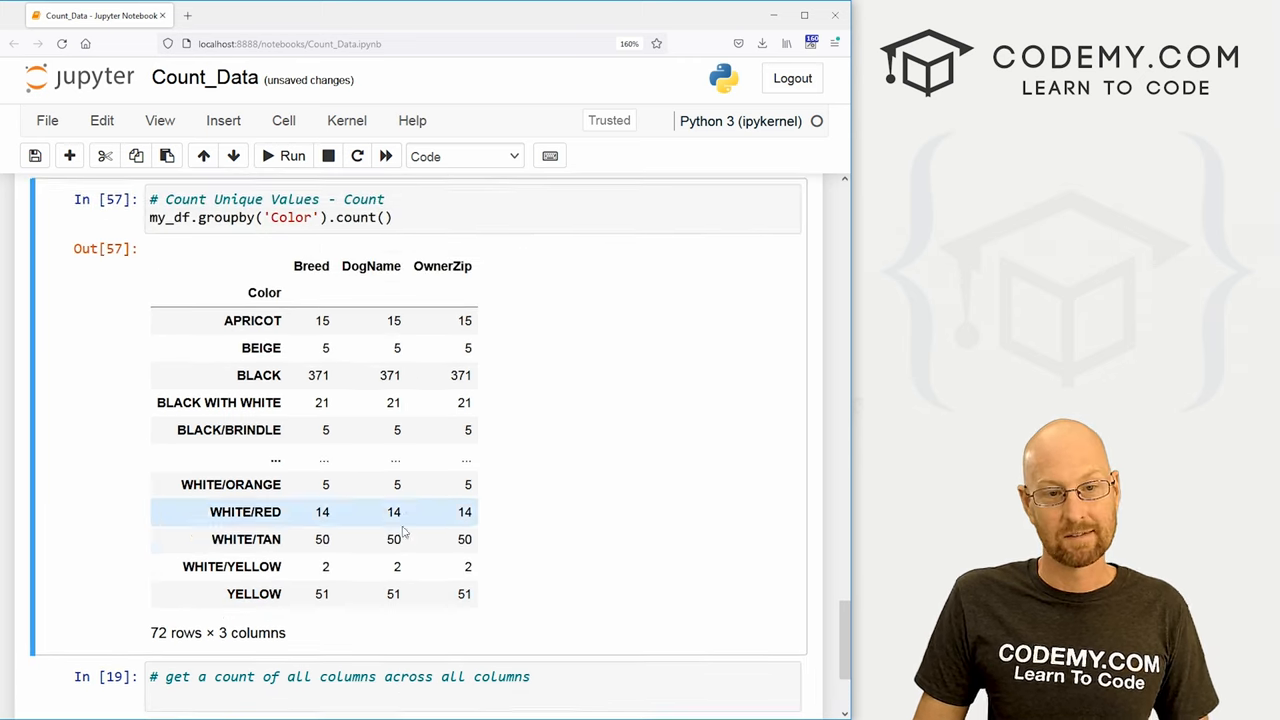
mouse_move(412, 540)
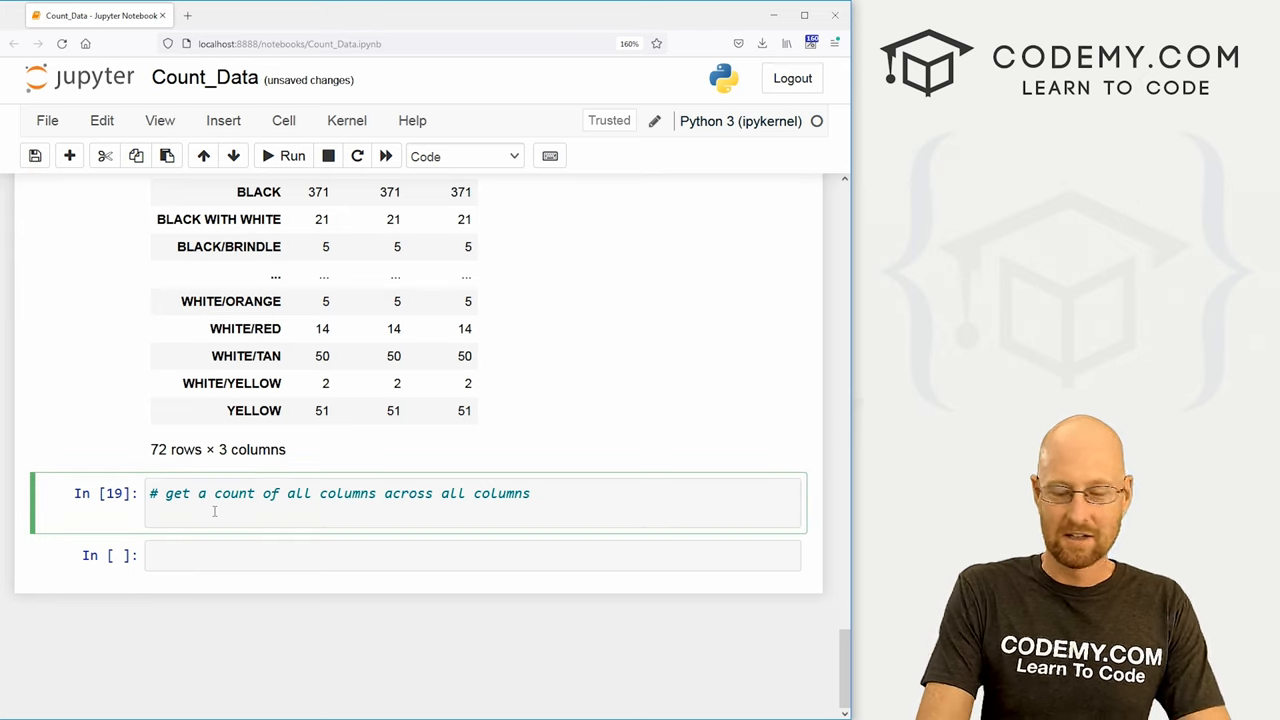
- Run my_df.apply(pd.value_counts) producing a 1783 rows × 4 columns count table
text(my_df.apply()
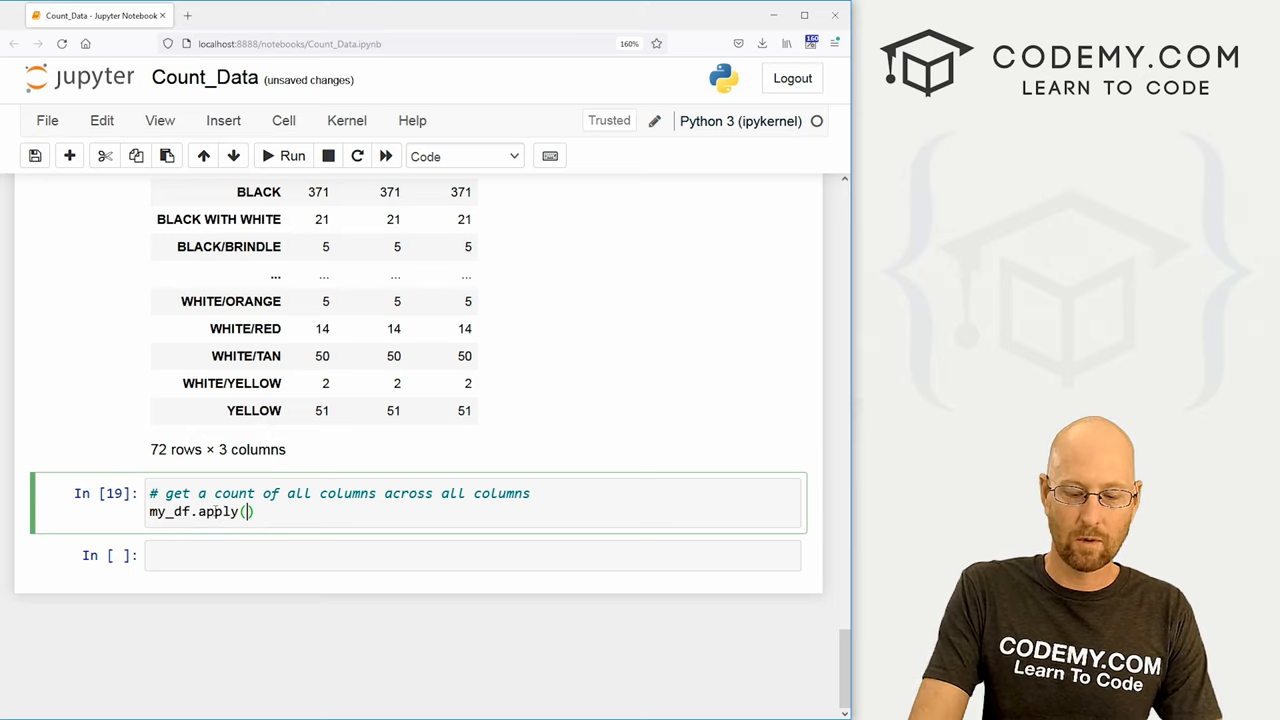
text(pd)
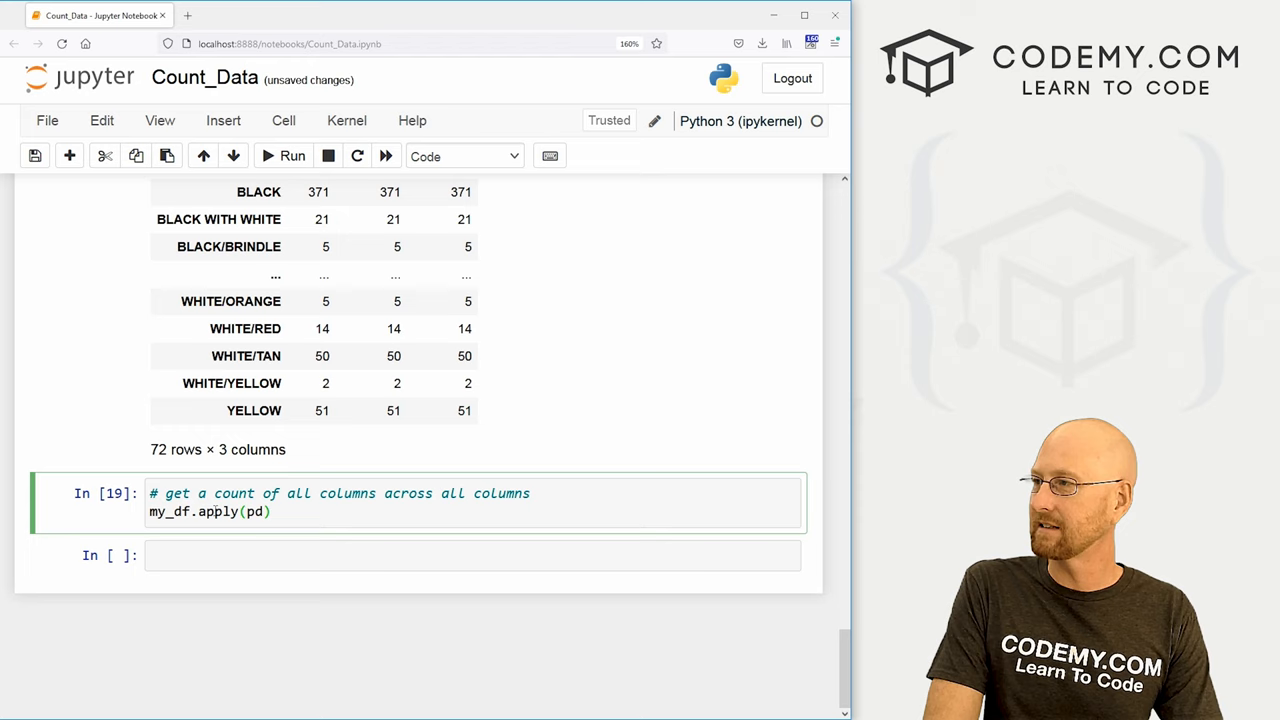
text(value_counts)
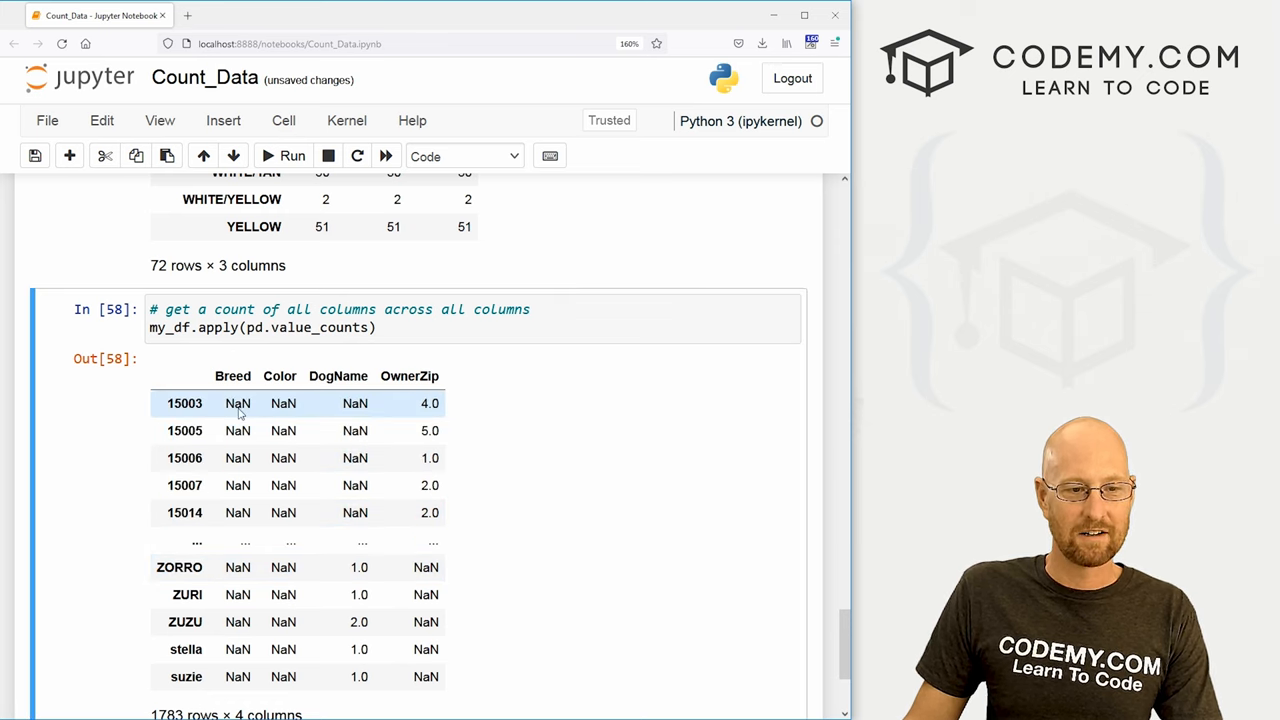
mouse_move(424, 400)
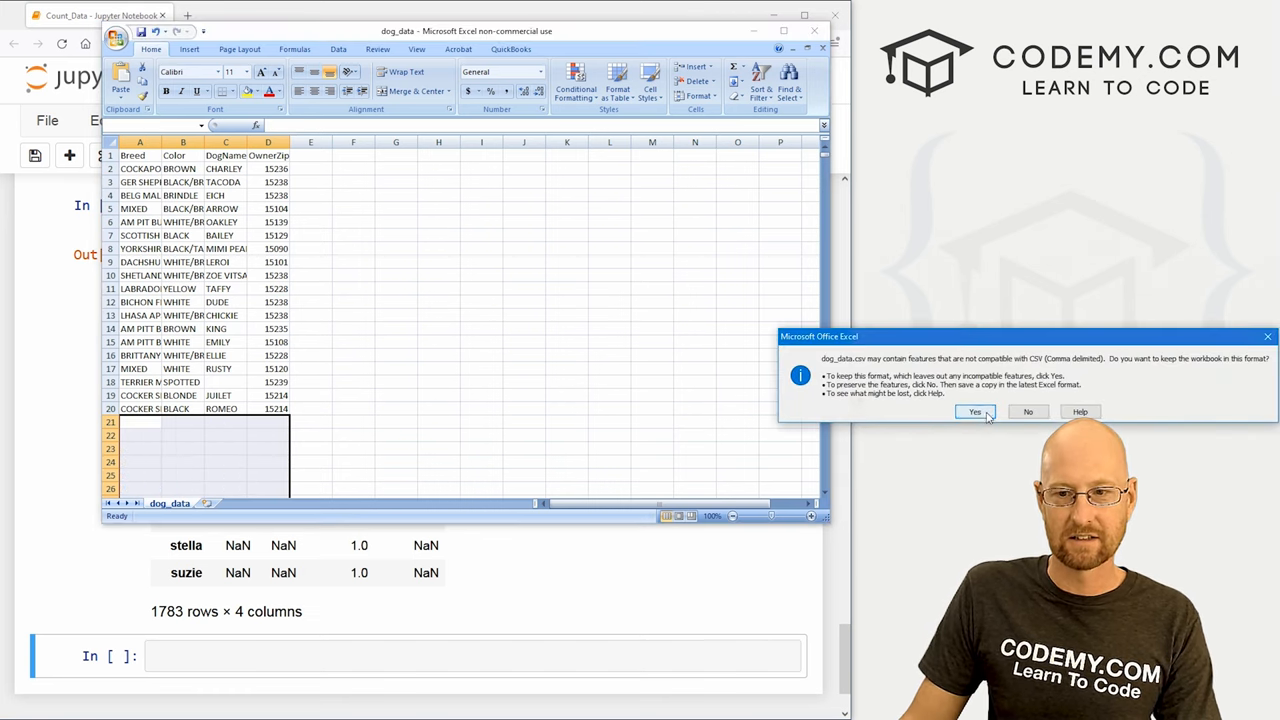
- Keep the trimmed dog_data file in CSV format when saving in Excel
click(976, 412)
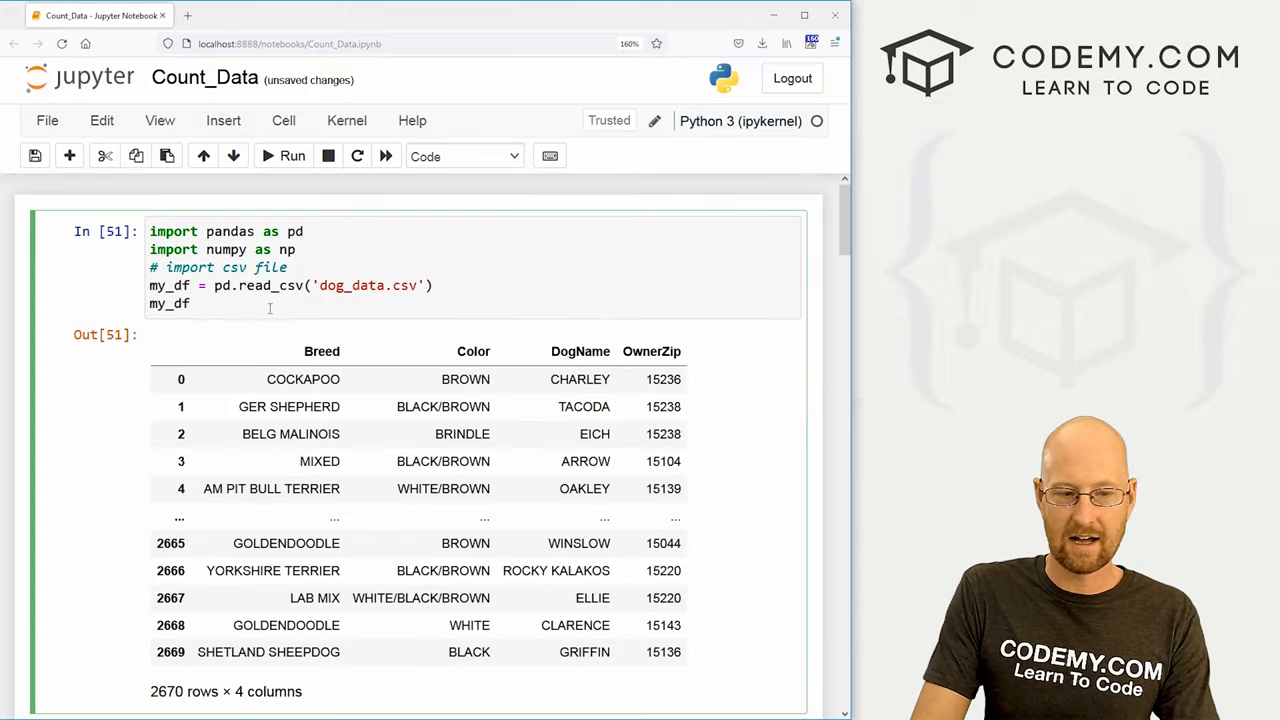
- Scroll through the rerun apply(pd.value_counts) output on the shortened dog data
scroll(down, 3)
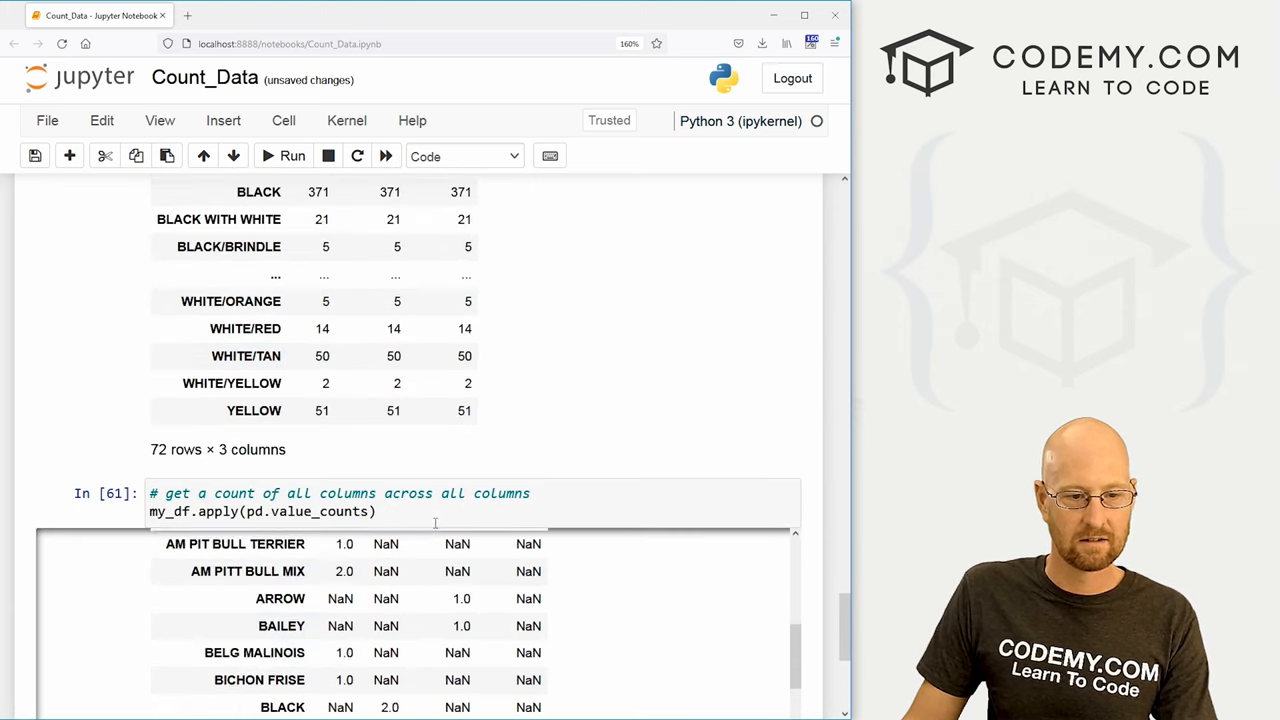
scroll(down, 3)
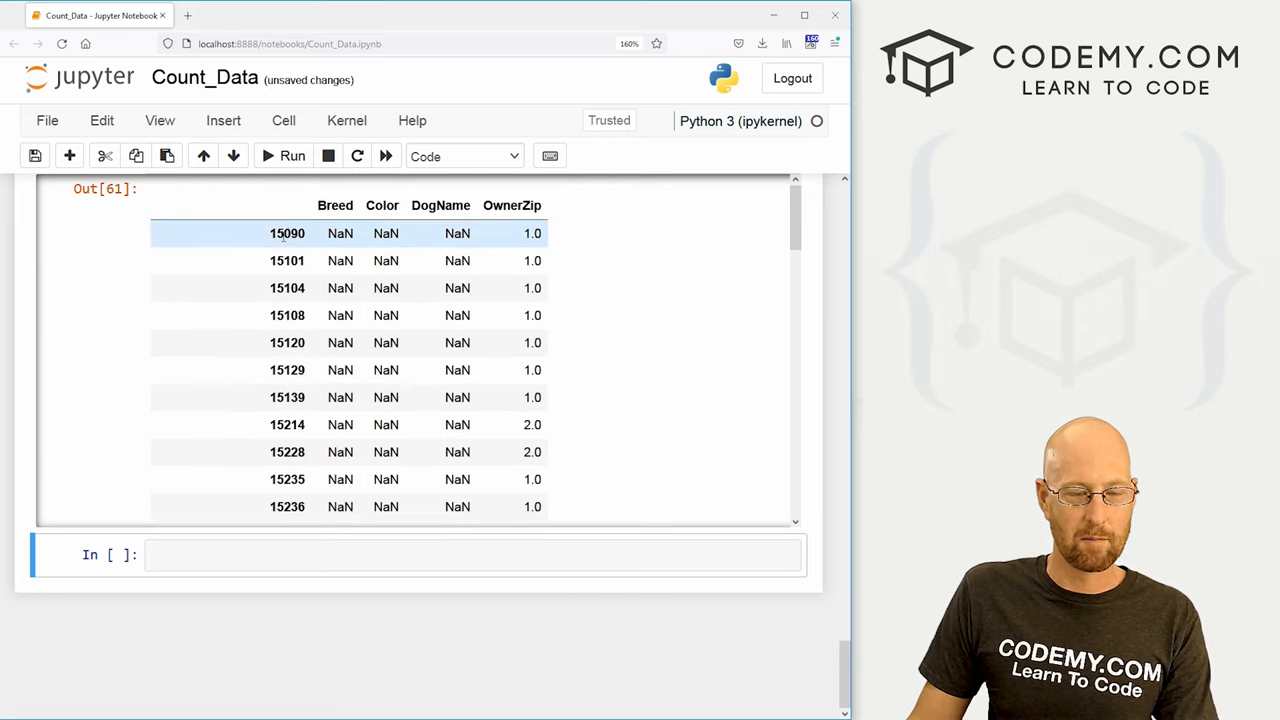
scroll(down, 3)
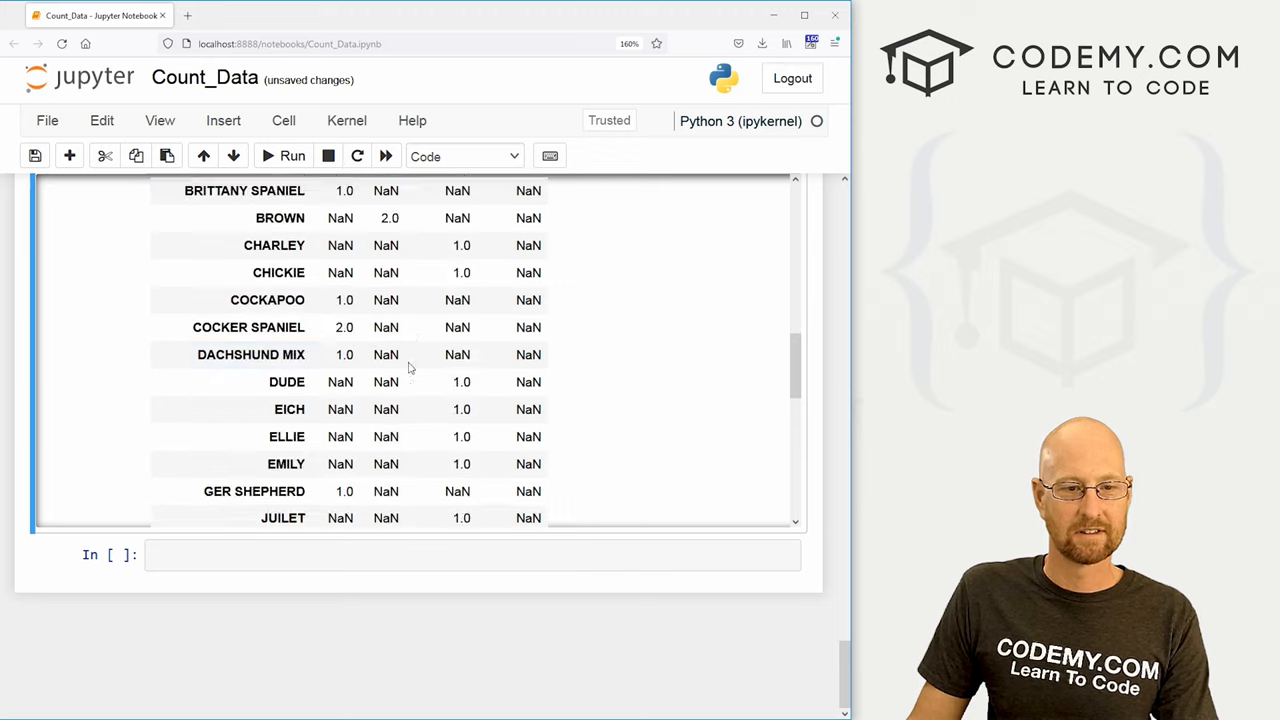
scroll(down, 3)
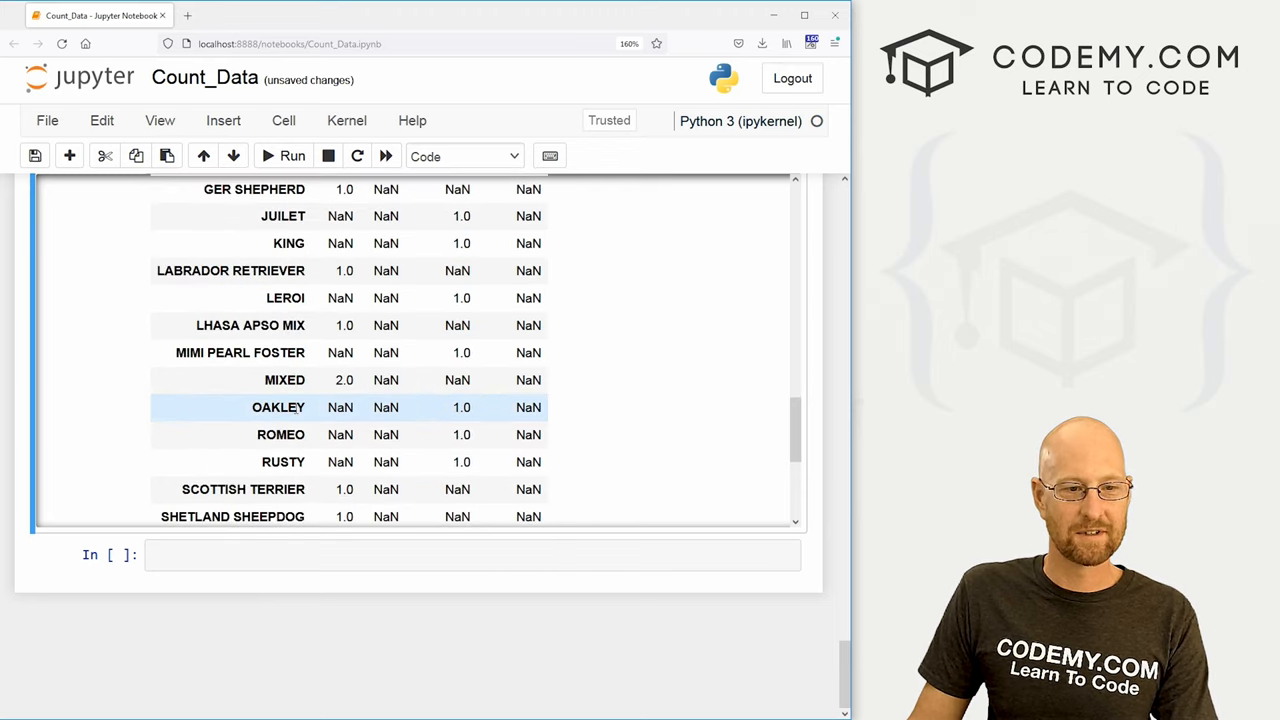
scroll(down, 3)
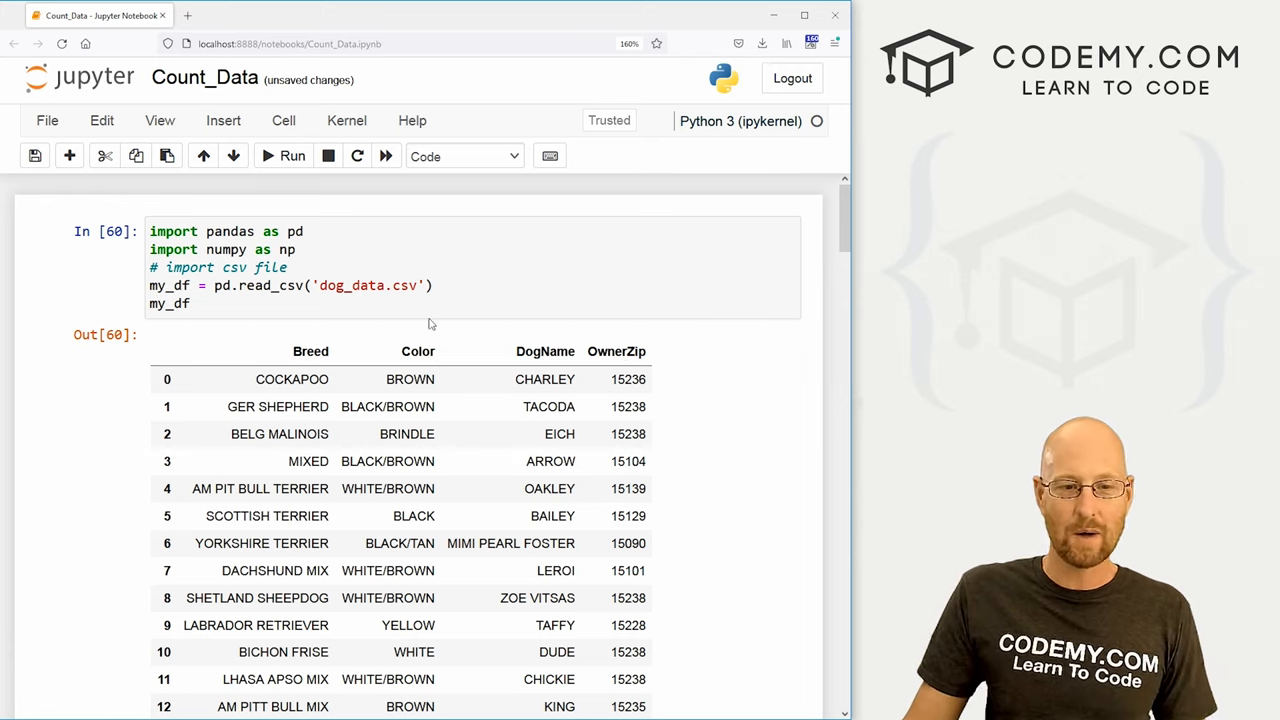
click(410, 380)
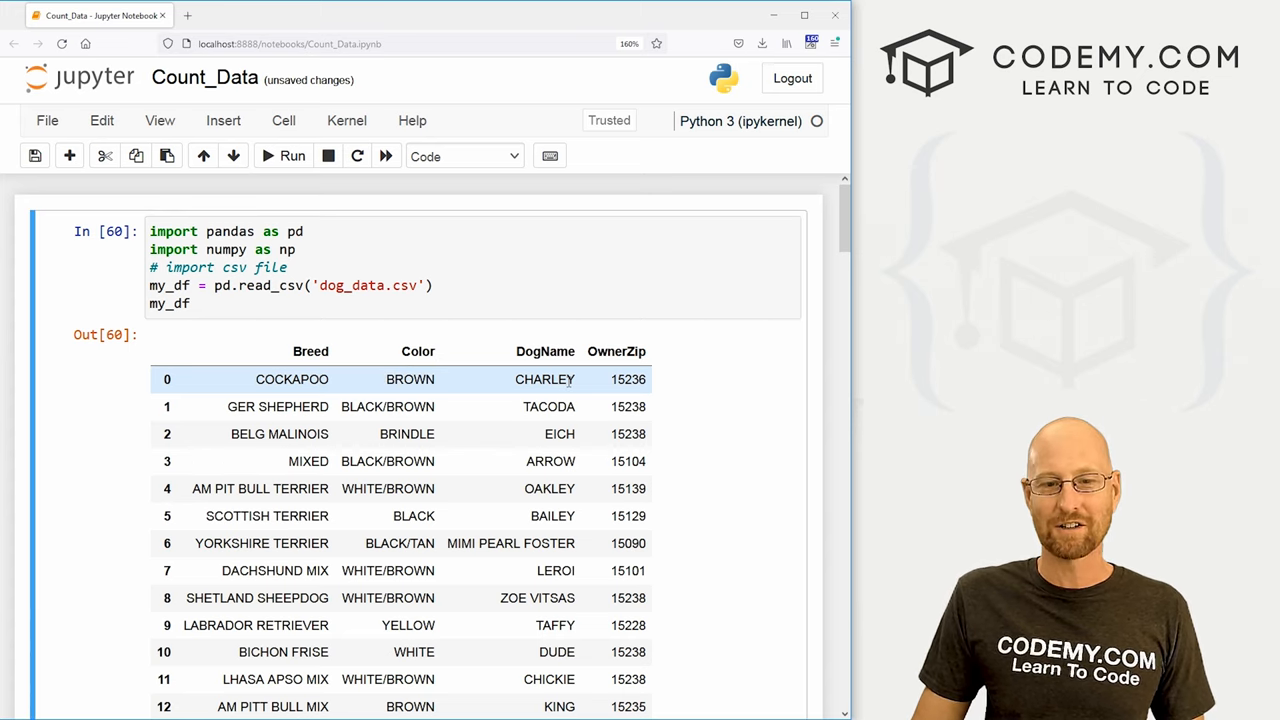
double_click(544, 380)
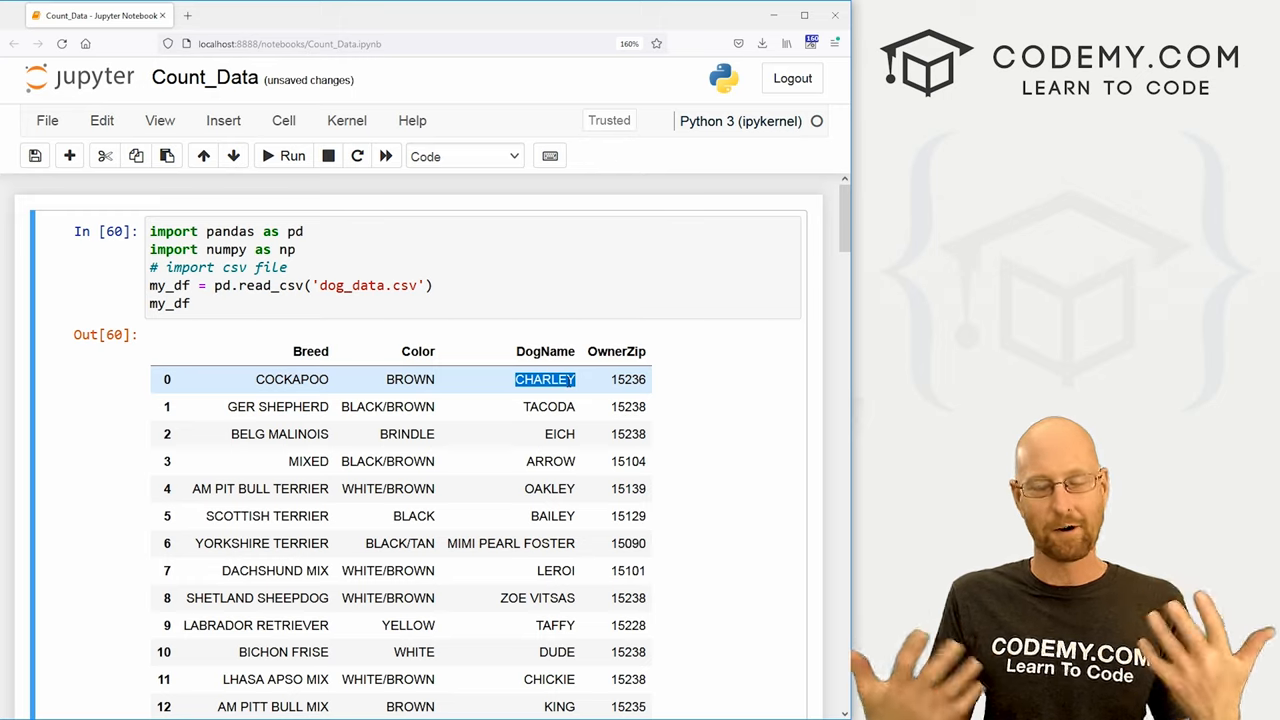